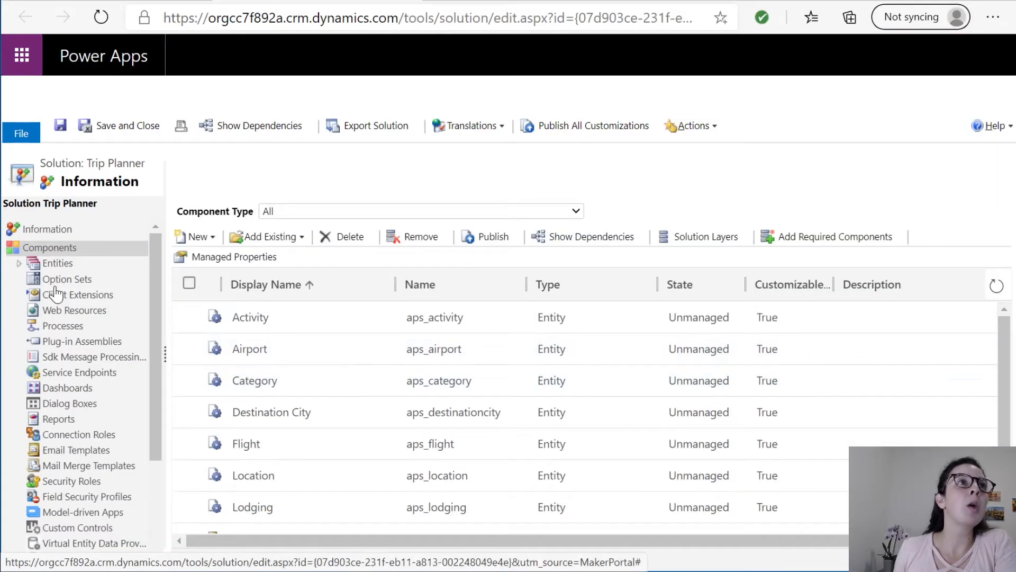
Open the To Do List entity's statuscode (Status Reason) field for editing
left_click(18, 263)
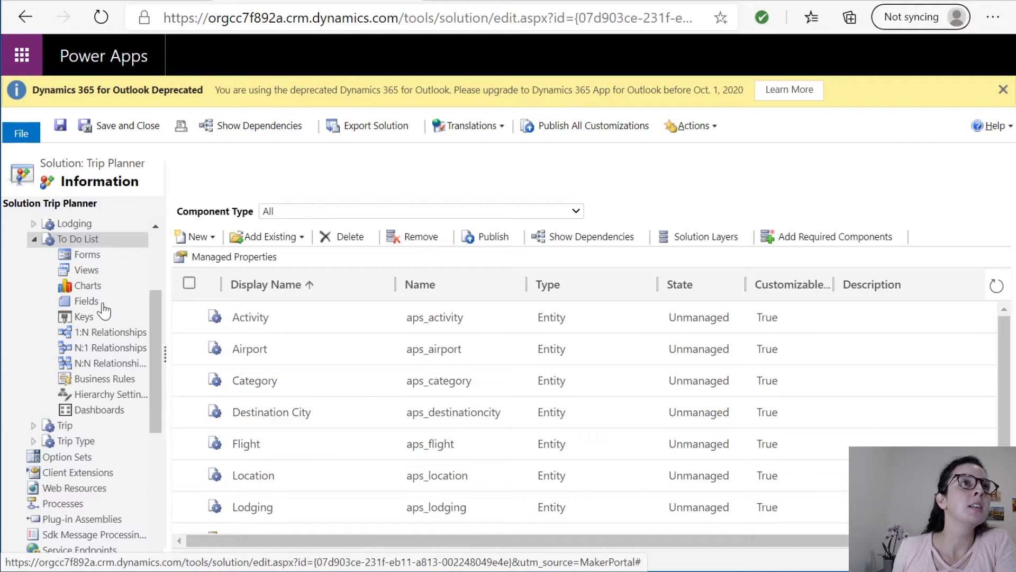
left_click(87, 301)
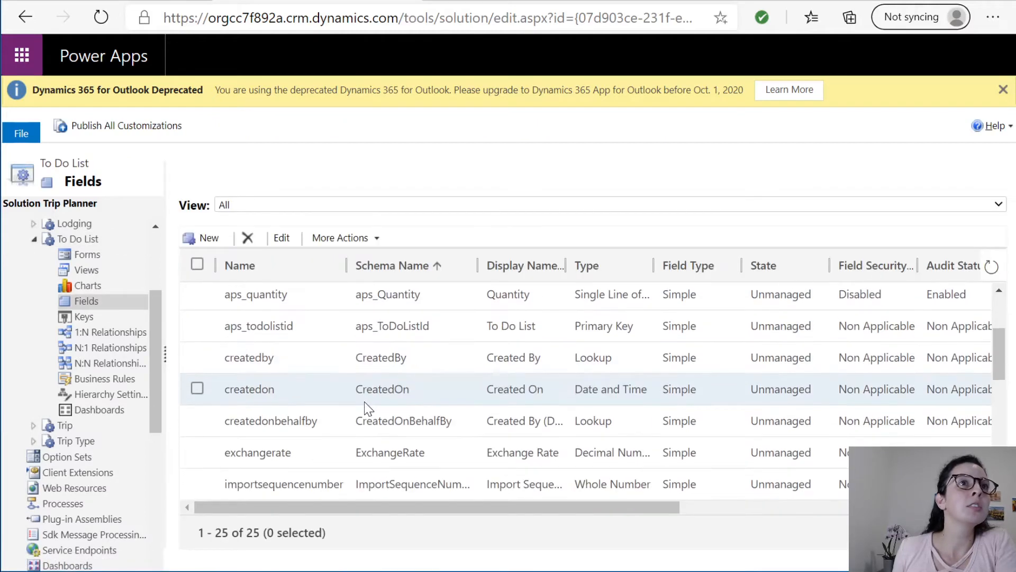
scroll("down", 3)
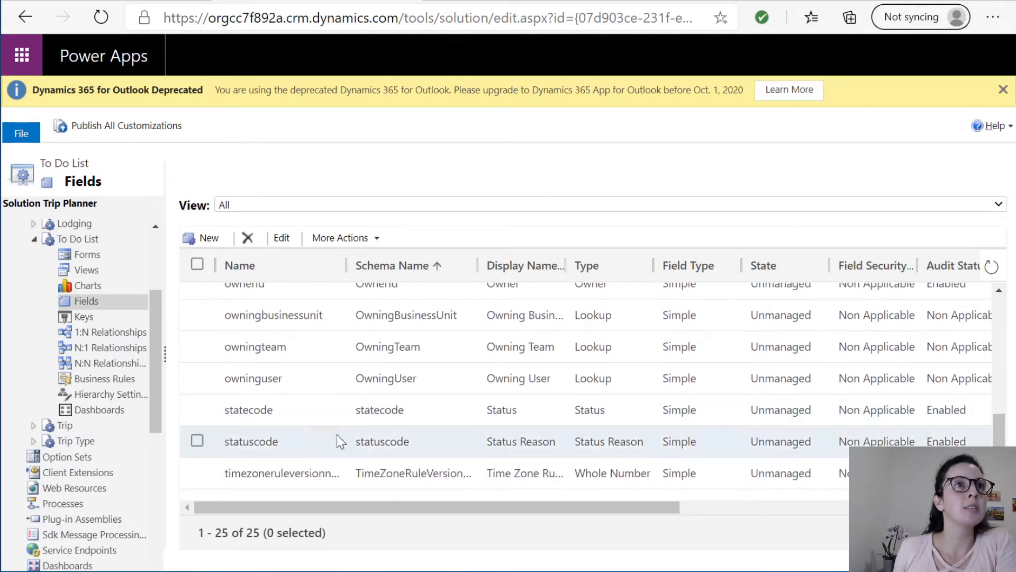
double_click(251, 442)
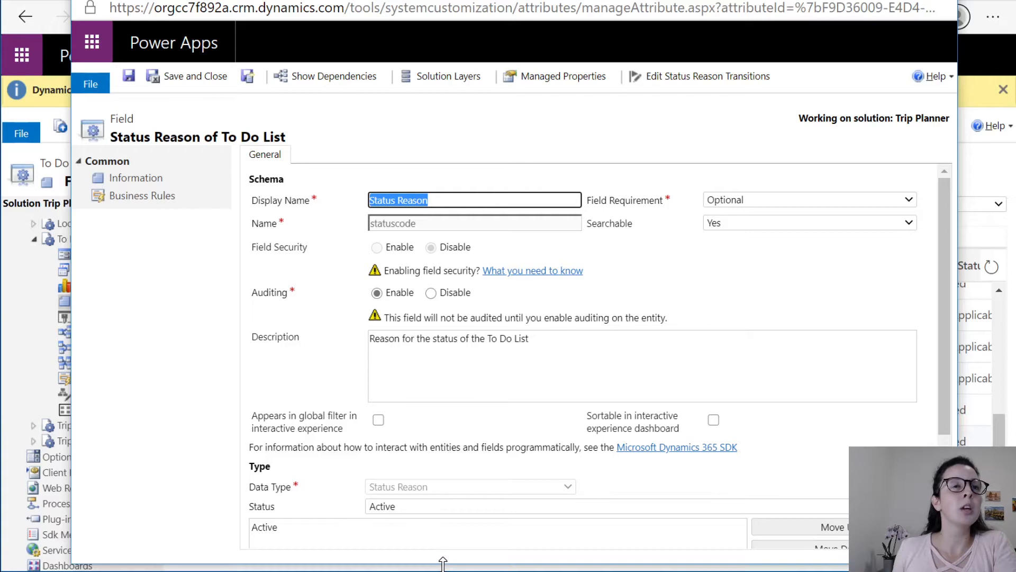
Rename the Active status reason option to Not Started
scroll("down", 3)
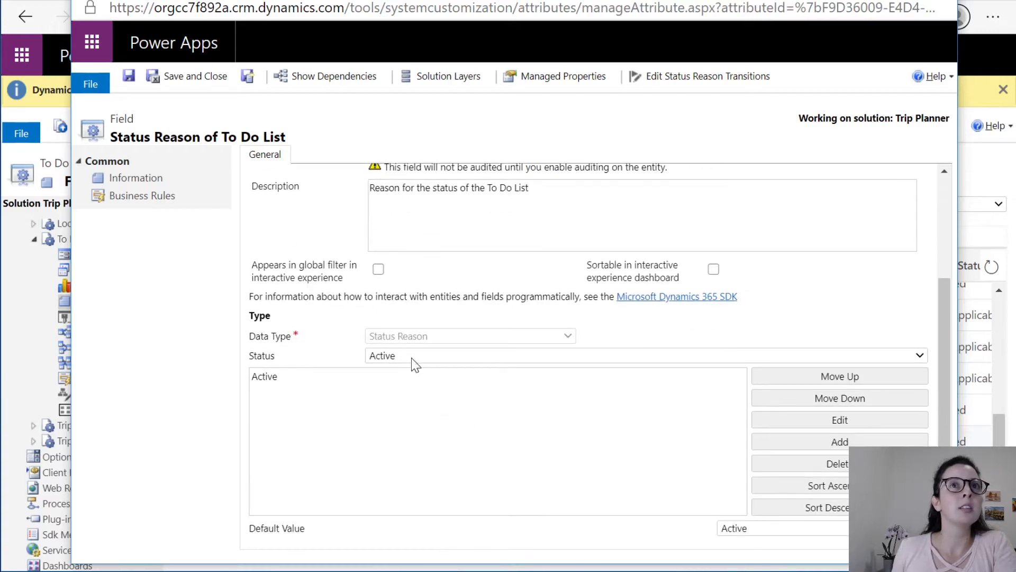
left_click(265, 377)
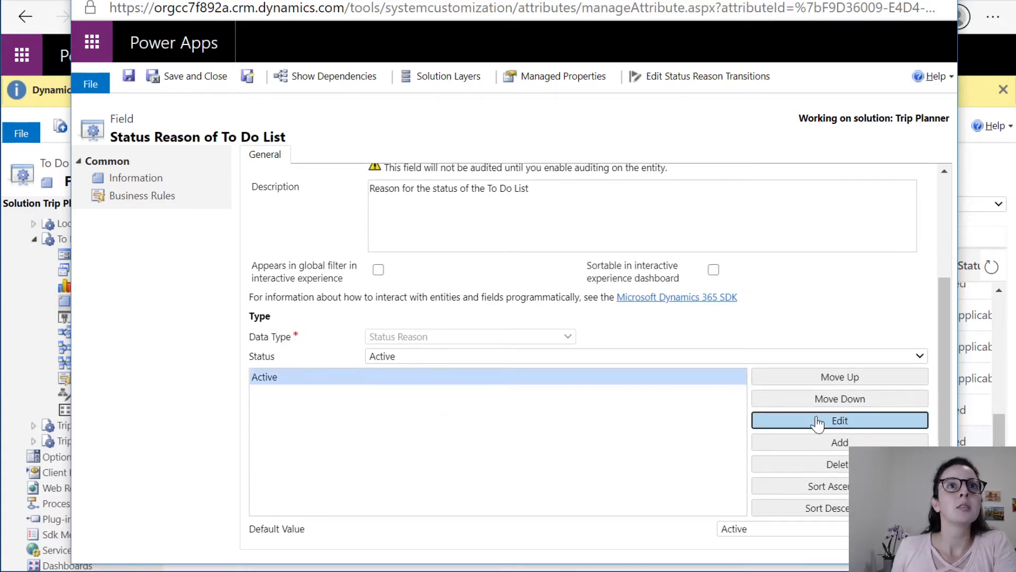
left_click(840, 420)
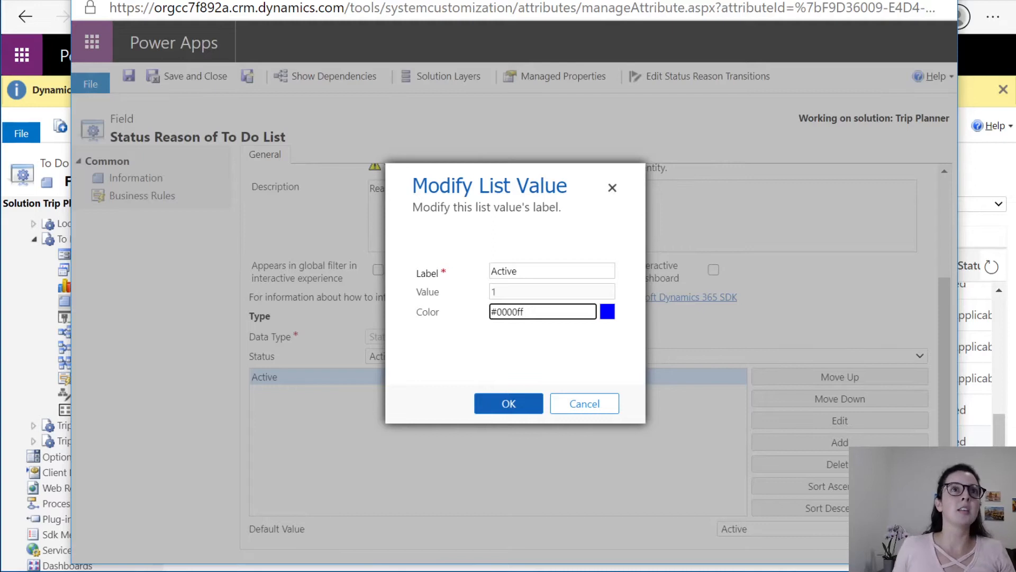
type("New")
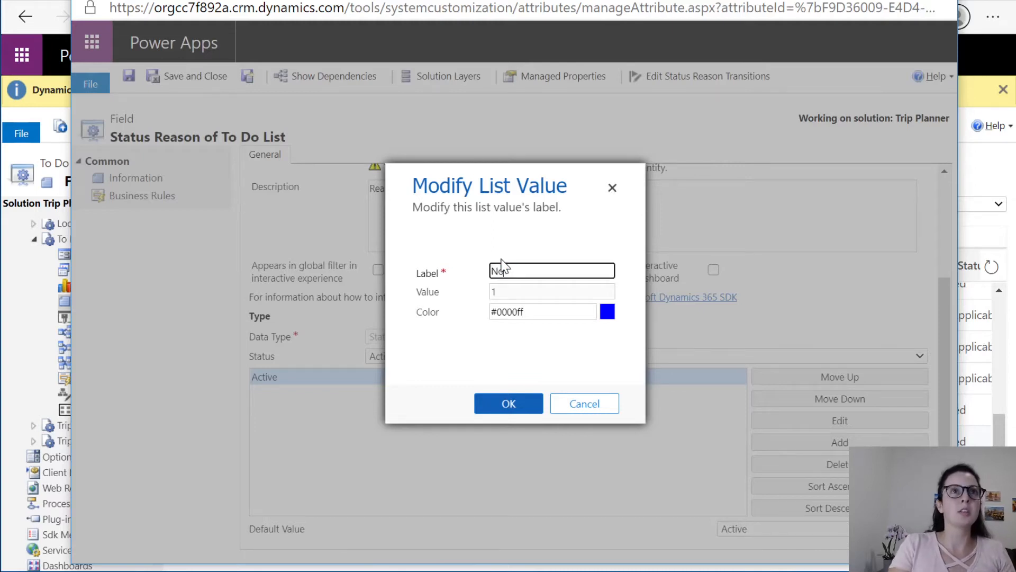
type("Star")
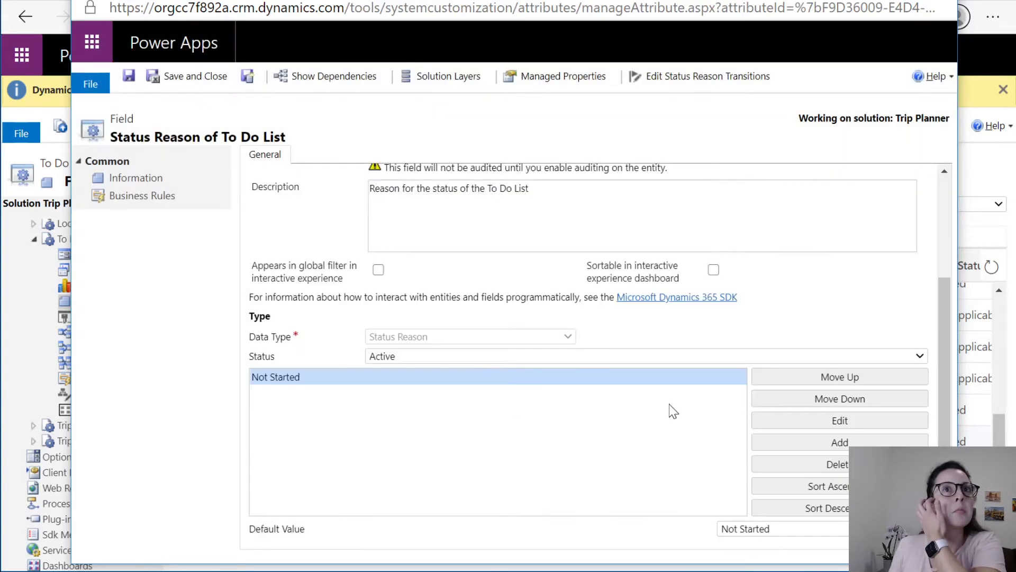
Add In Progress and Done as new status reason options
left_click(840, 442)
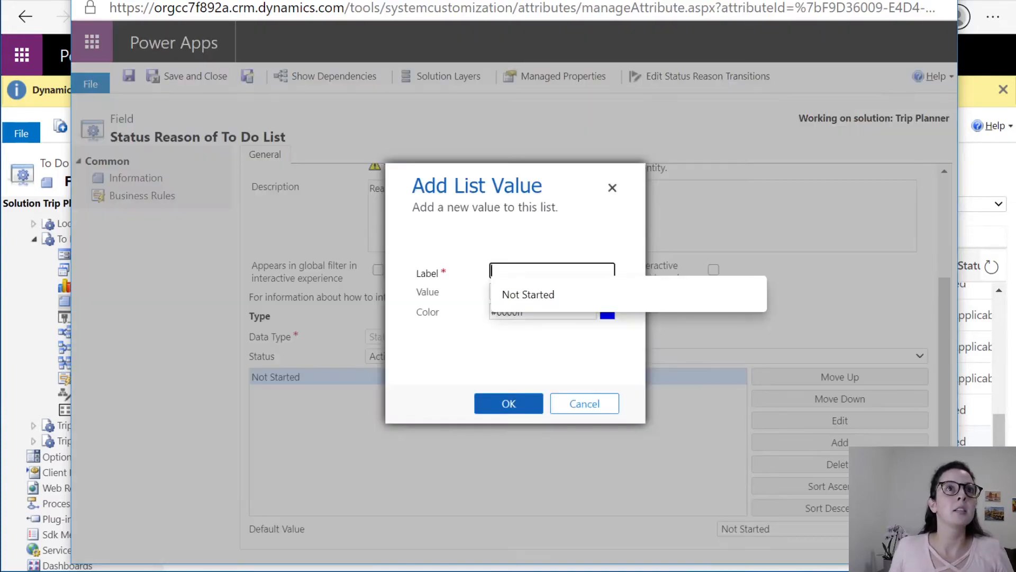
type("In Prgress")
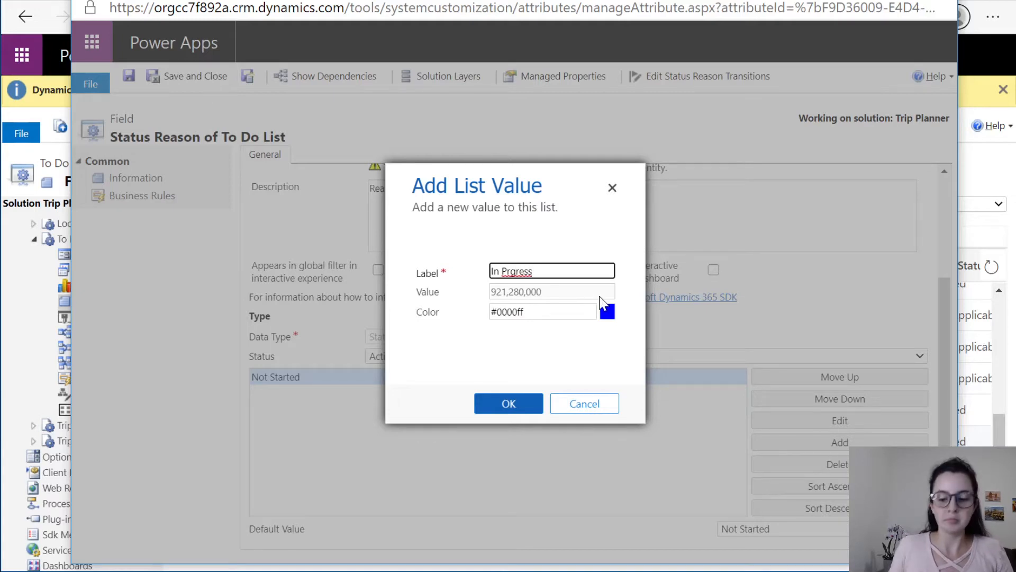
left_click(508, 403)
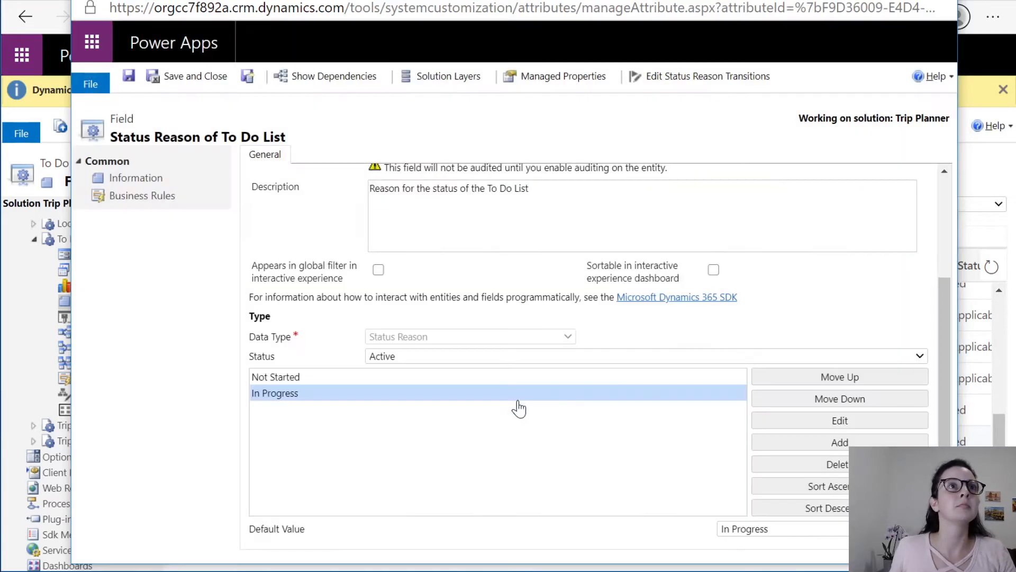
left_click(840, 443)
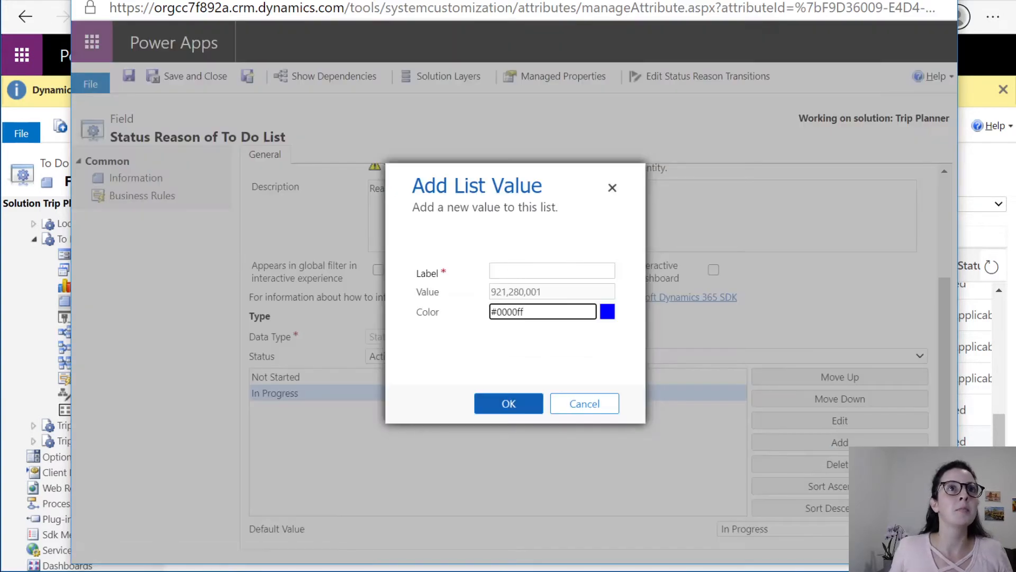
type("Done")
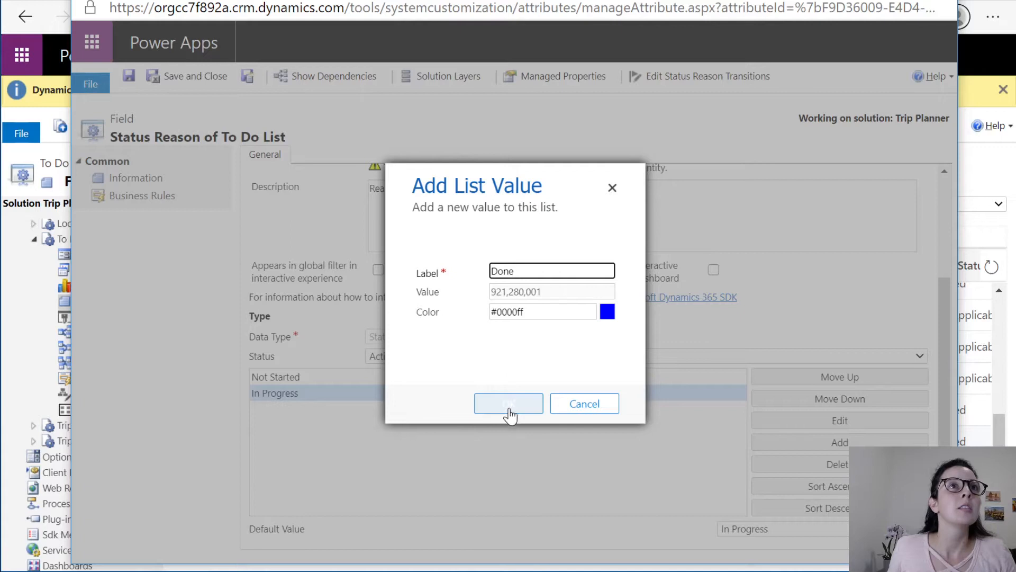
left_click(508, 404)
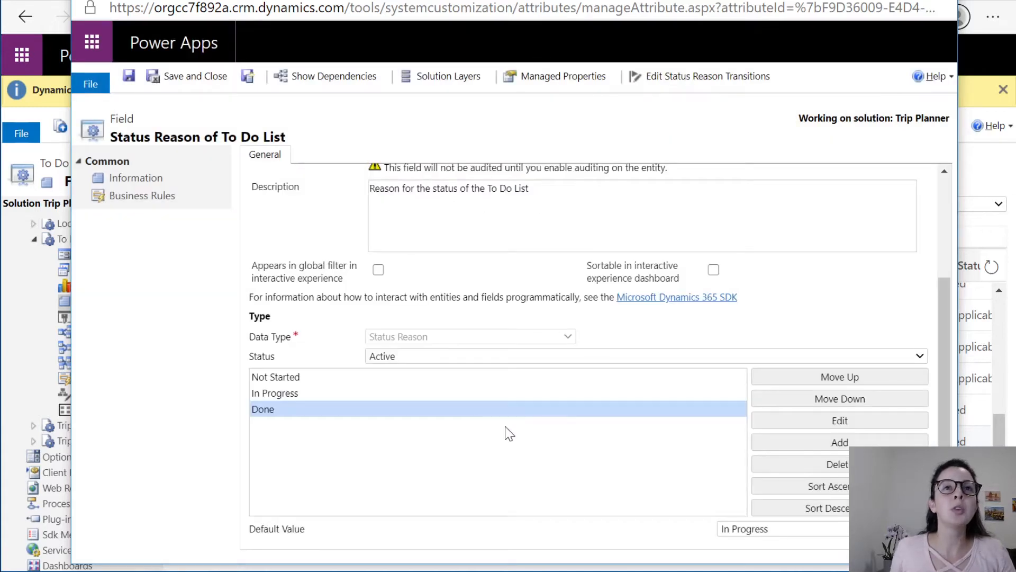
mouse_move(490, 422)
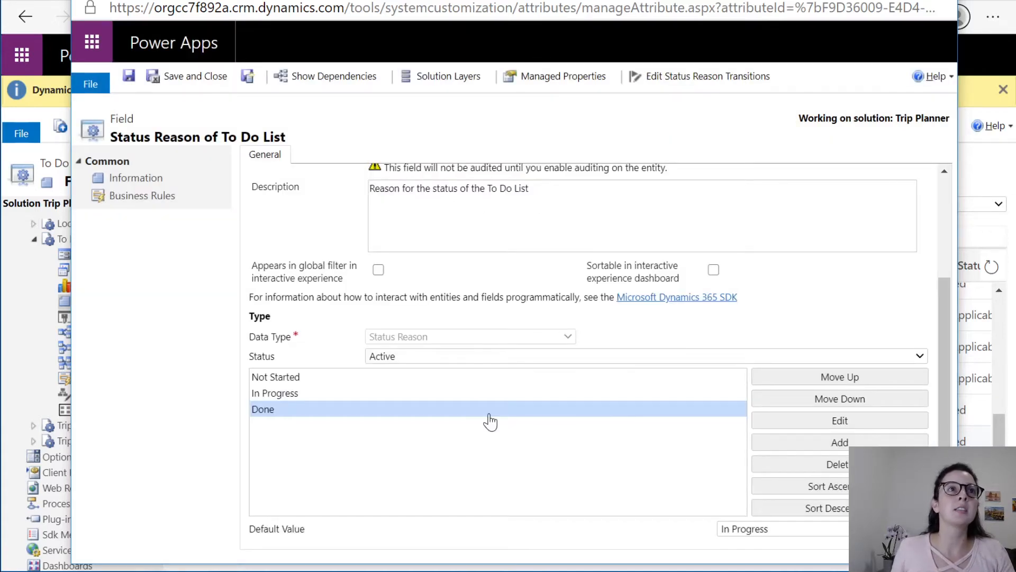
Keep the status Active and make Not Started the default value
left_click(275, 376)
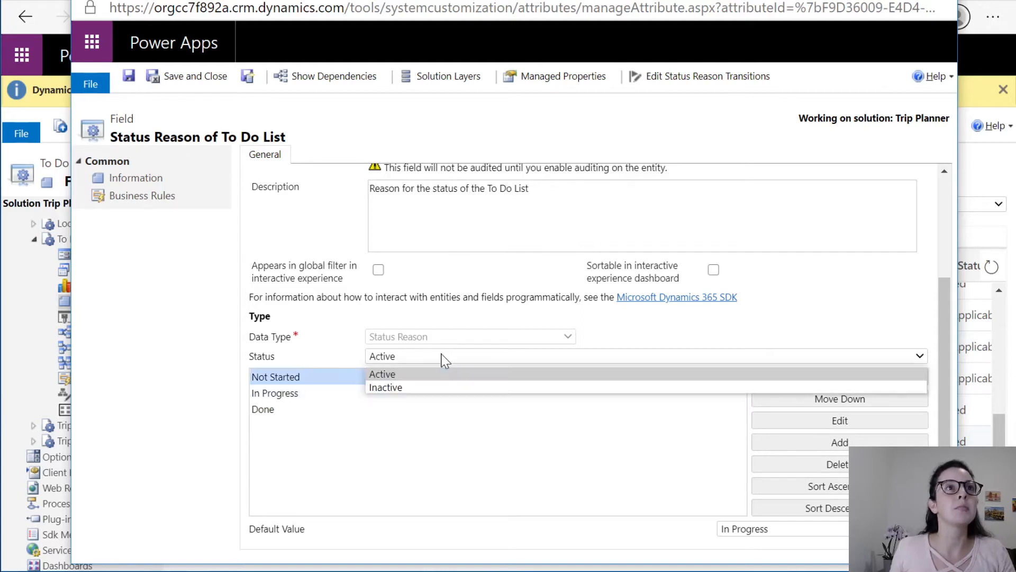
left_click(381, 374)
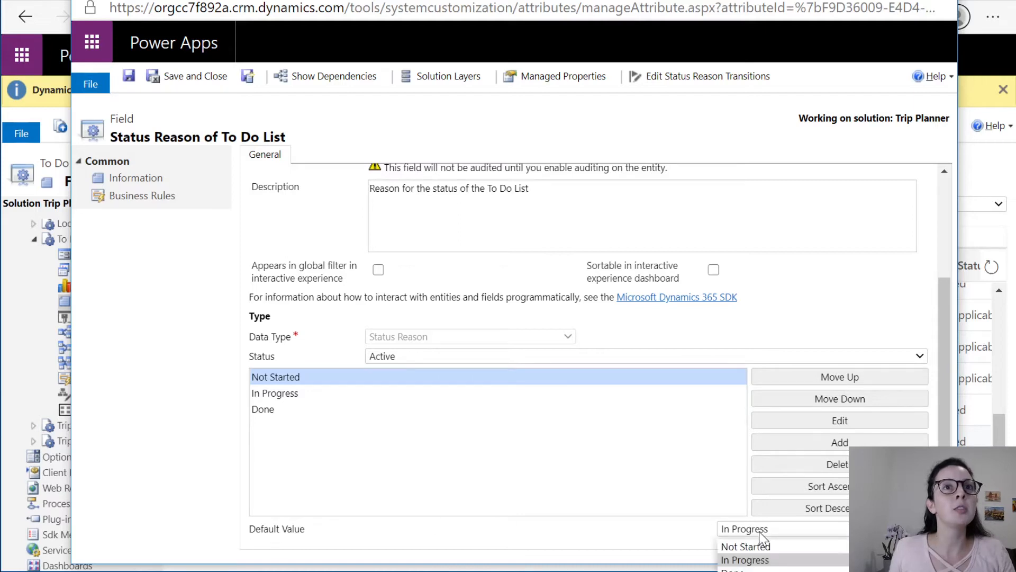
left_click(741, 547)
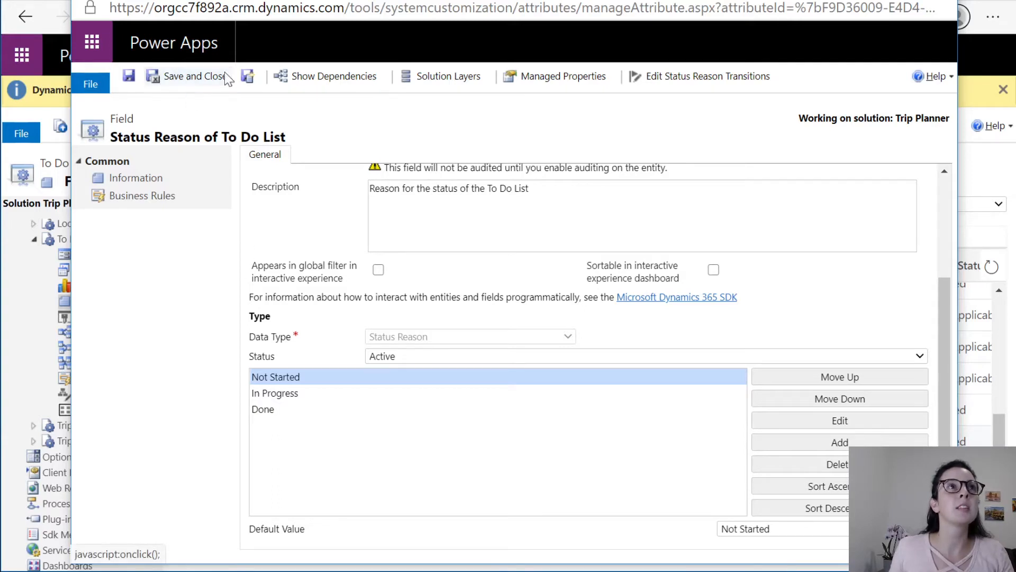
mouse_move(417, 427)
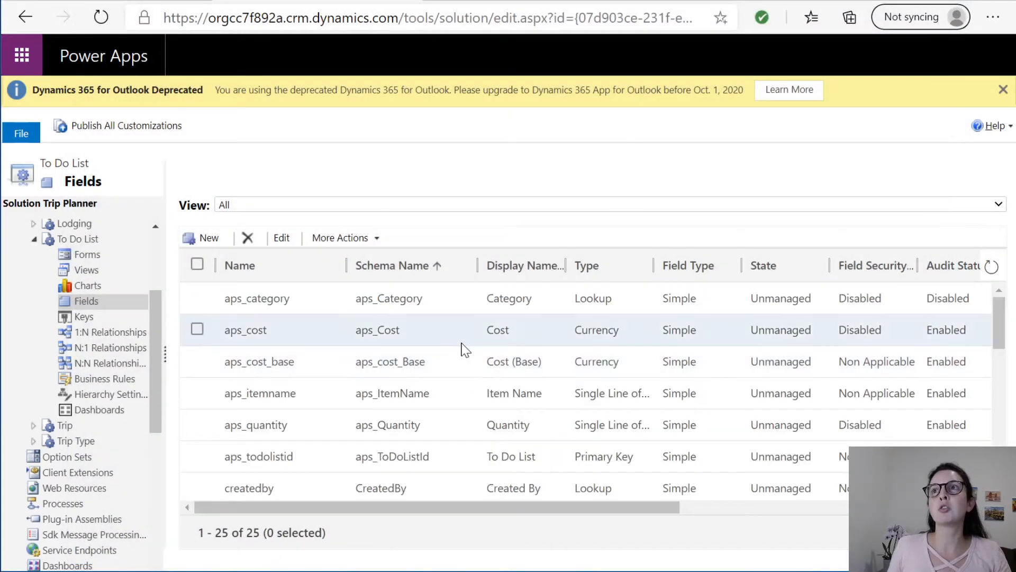
mouse_move(462, 340)
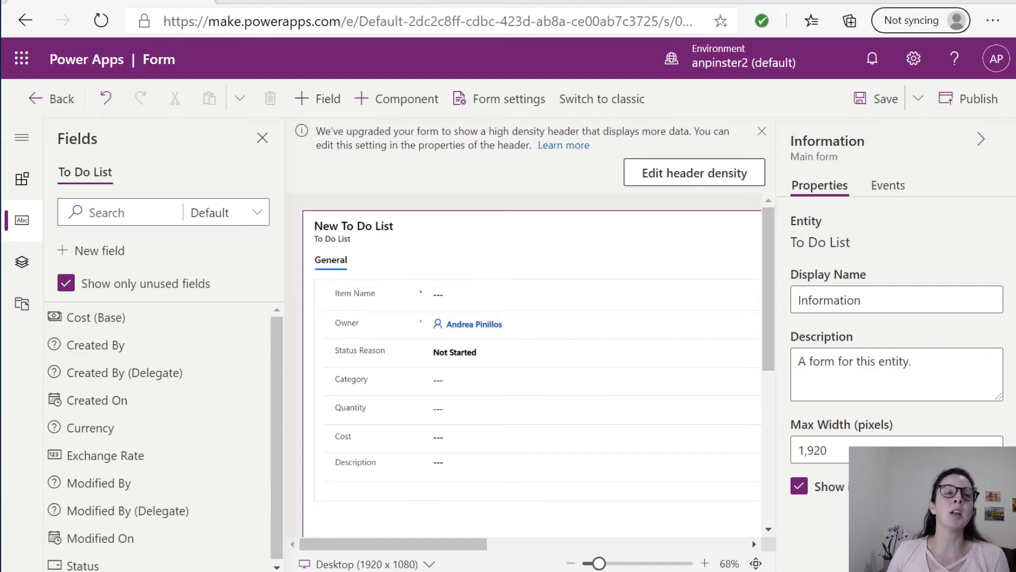
mouse_move(453, 473)
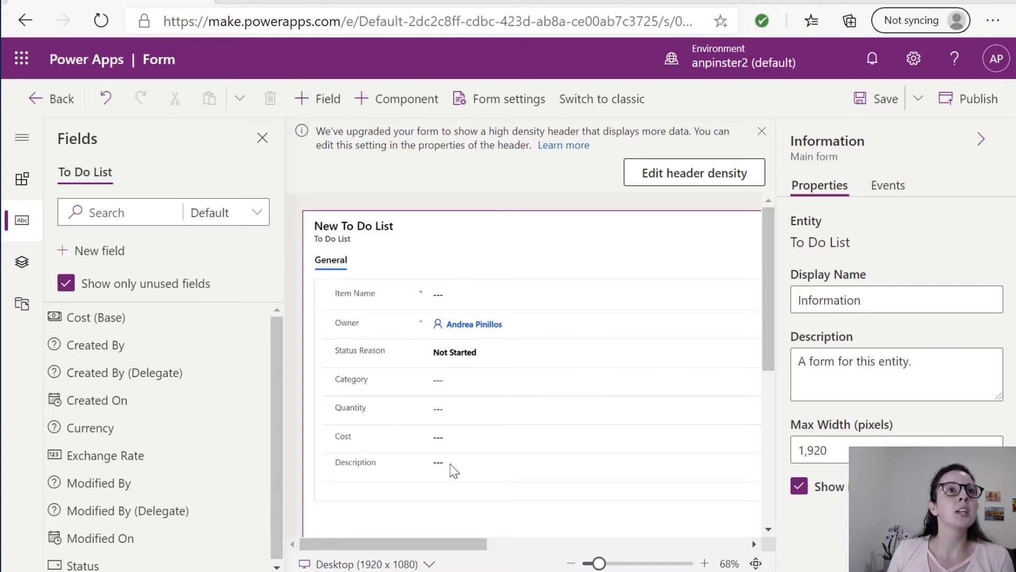
Select the Description field on the form and reach its formatting settings for height 4
left_click(438, 462)
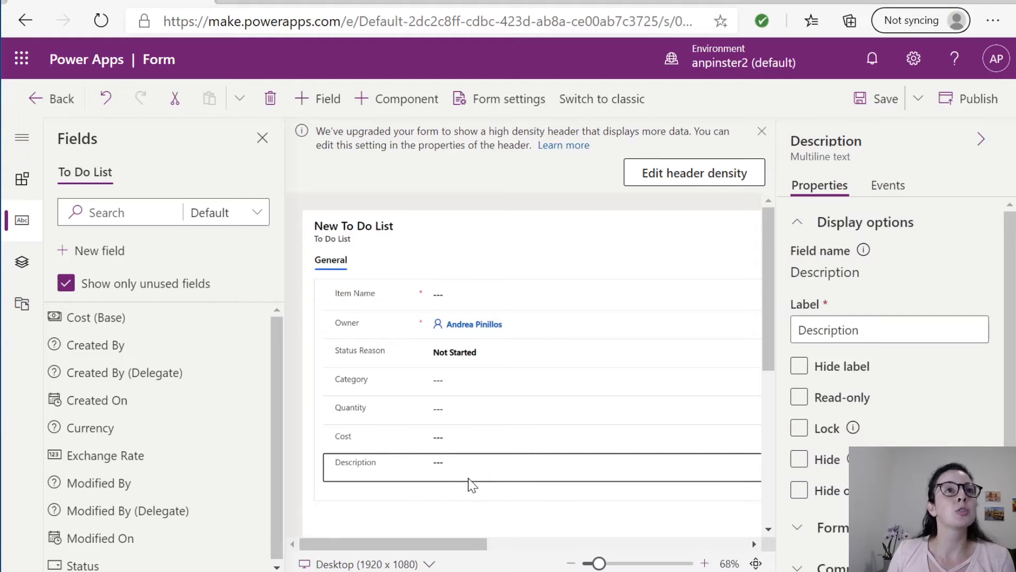
scroll("down", 3)
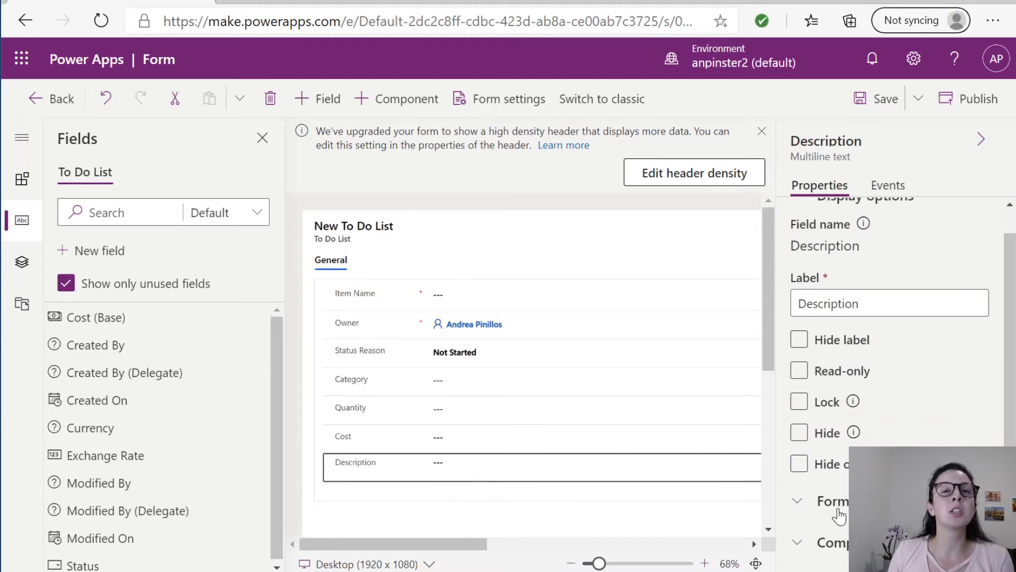
left_click(798, 464)
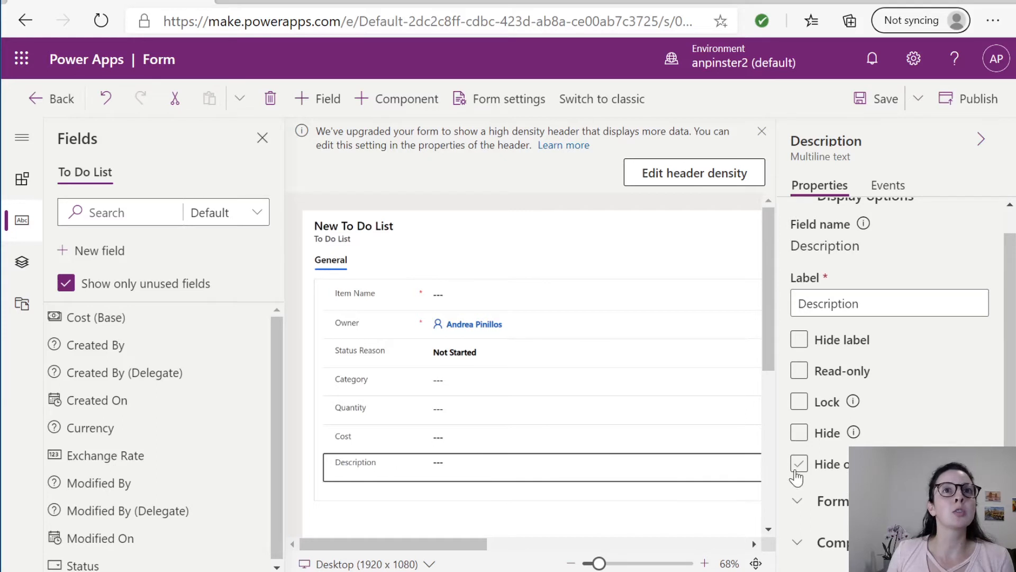
scroll("down", 3)
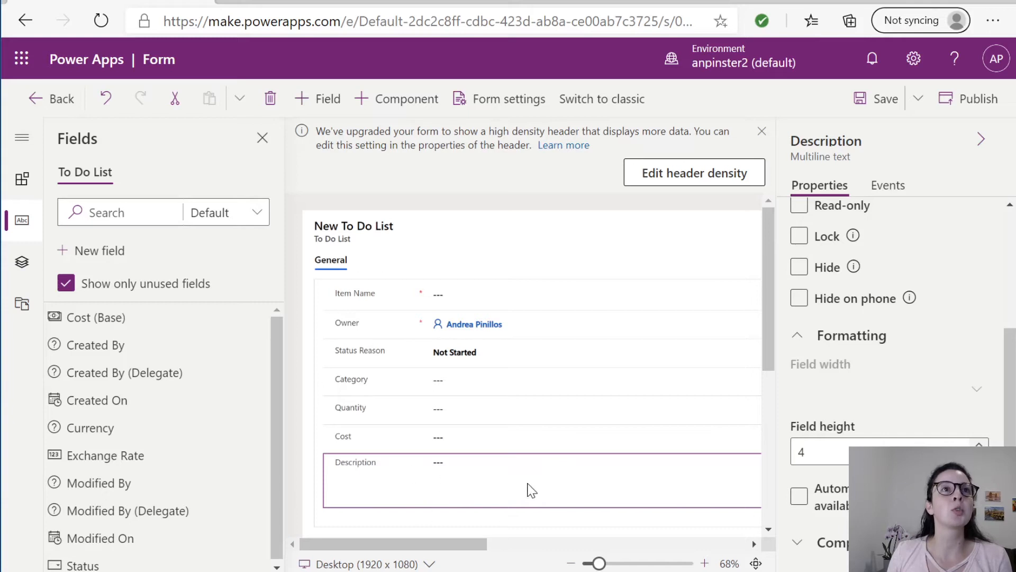
mouse_move(290, 384)
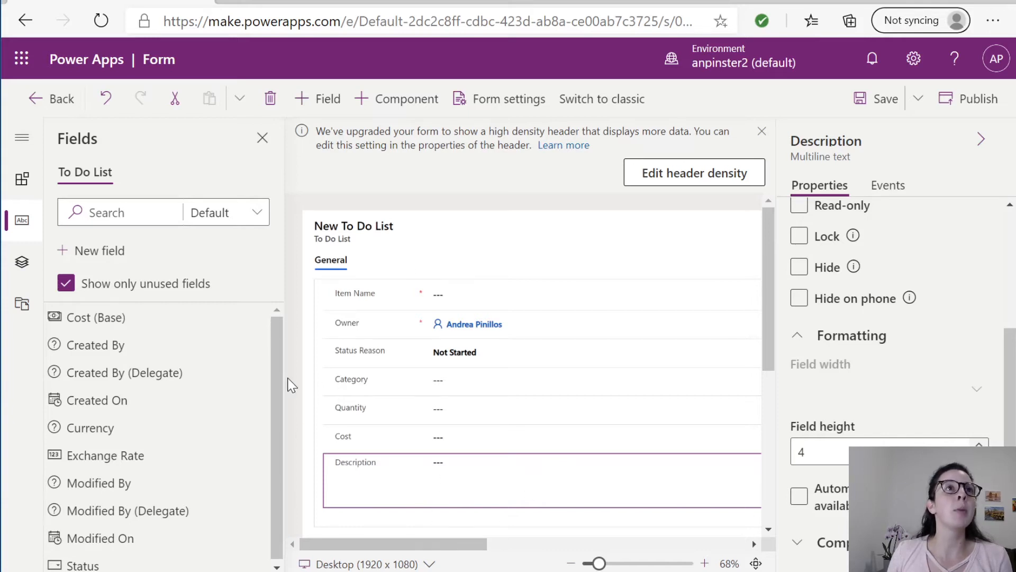
mouse_move(350, 333)
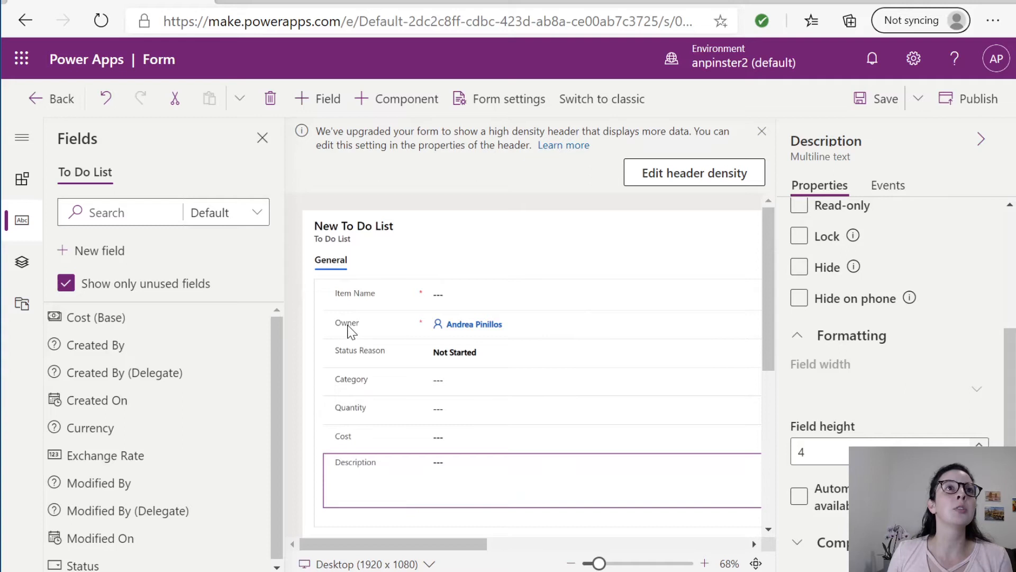
mouse_move(502, 328)
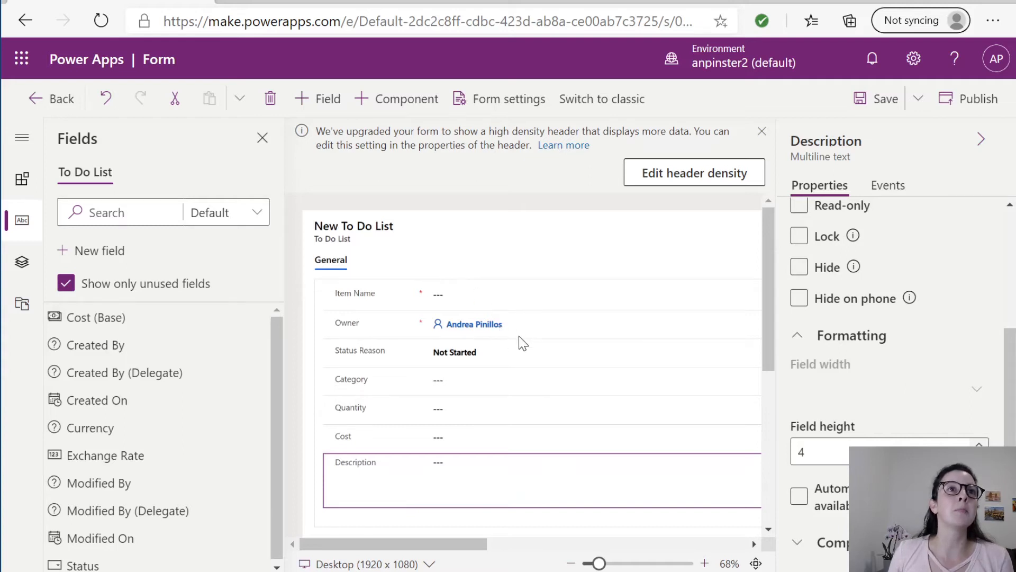
mouse_move(456, 364)
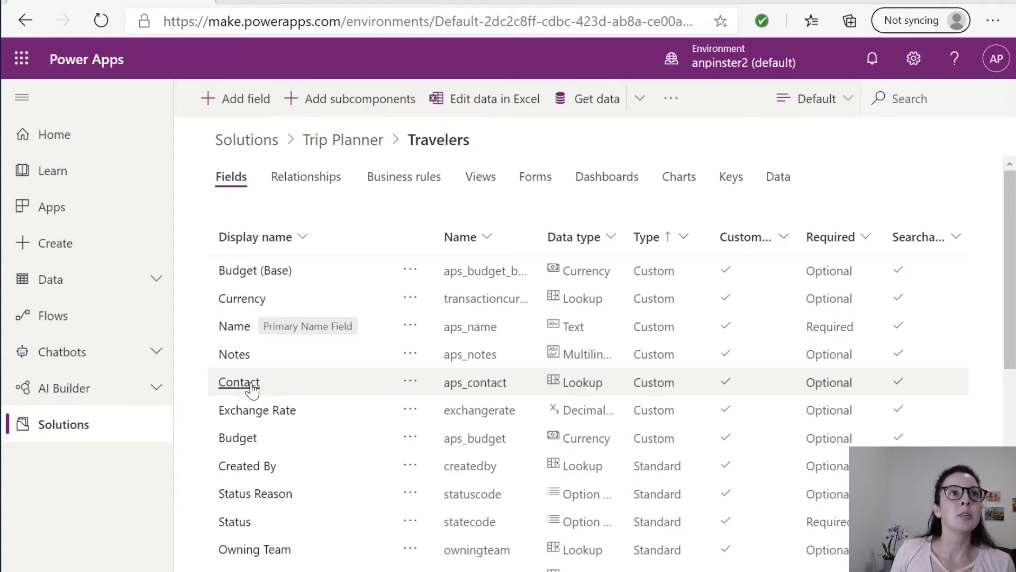
Select the Contact lookup field in the Travelers field list
left_click(239, 382)
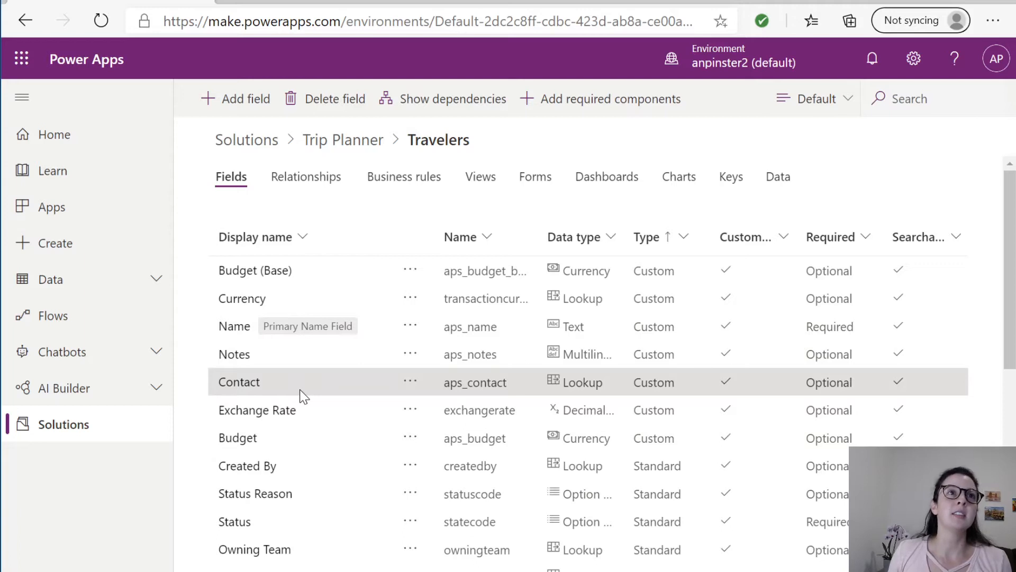
mouse_move(282, 392)
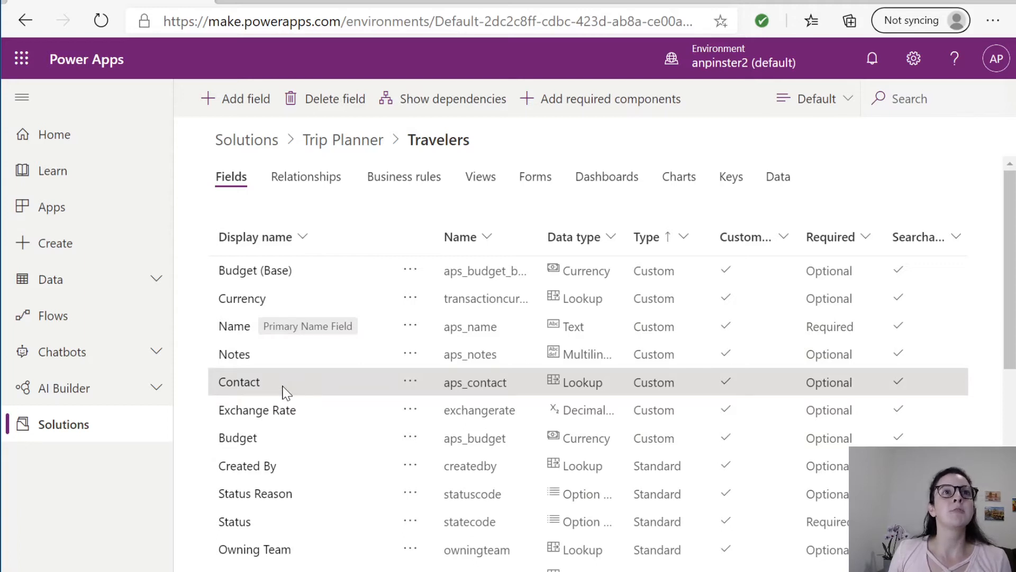
mouse_move(284, 389)
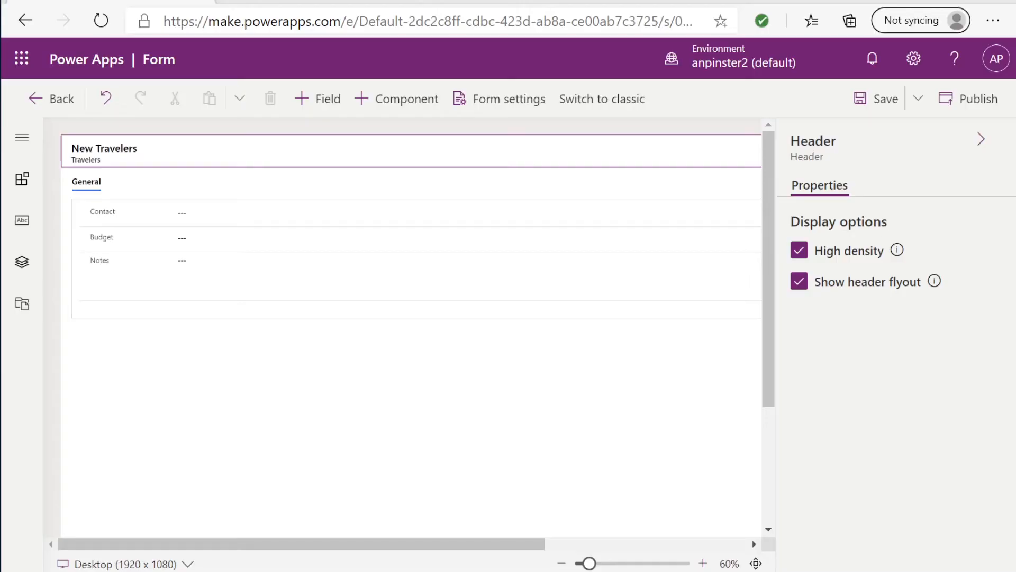
mouse_move(95, 235)
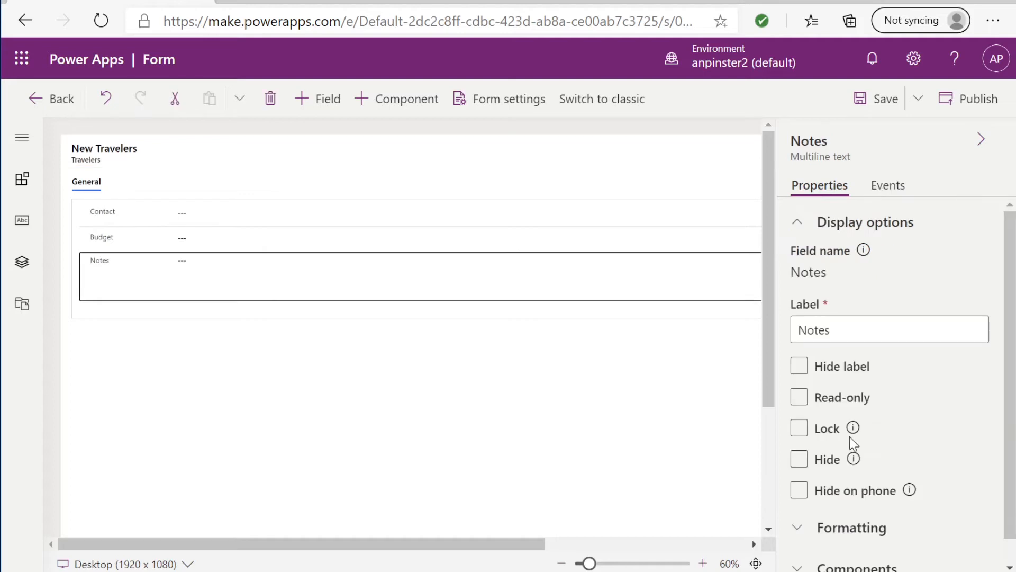
Scroll the Travelers form's Fields pane to reach Contact, Budget and Notes
scroll("down", 3)
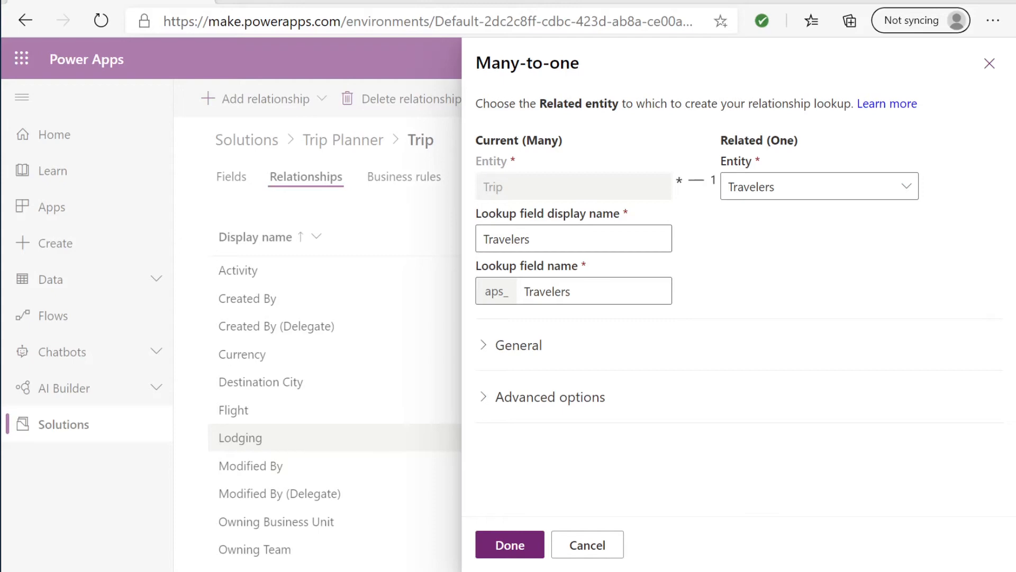
Confirm the Trip-to-Travelers lookup relationship and start a new model-driven app
left_click(510, 559)
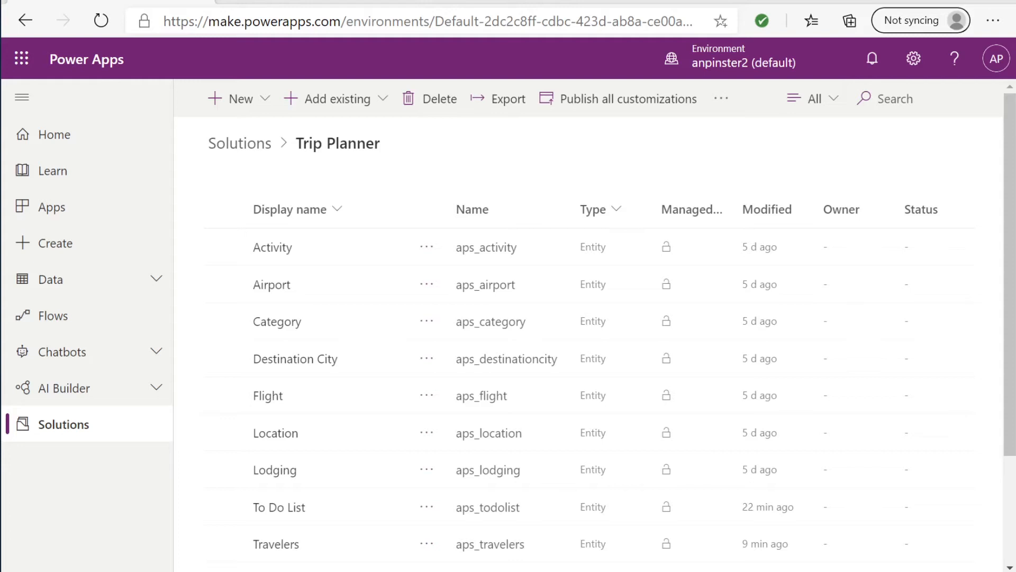
left_click(242, 100)
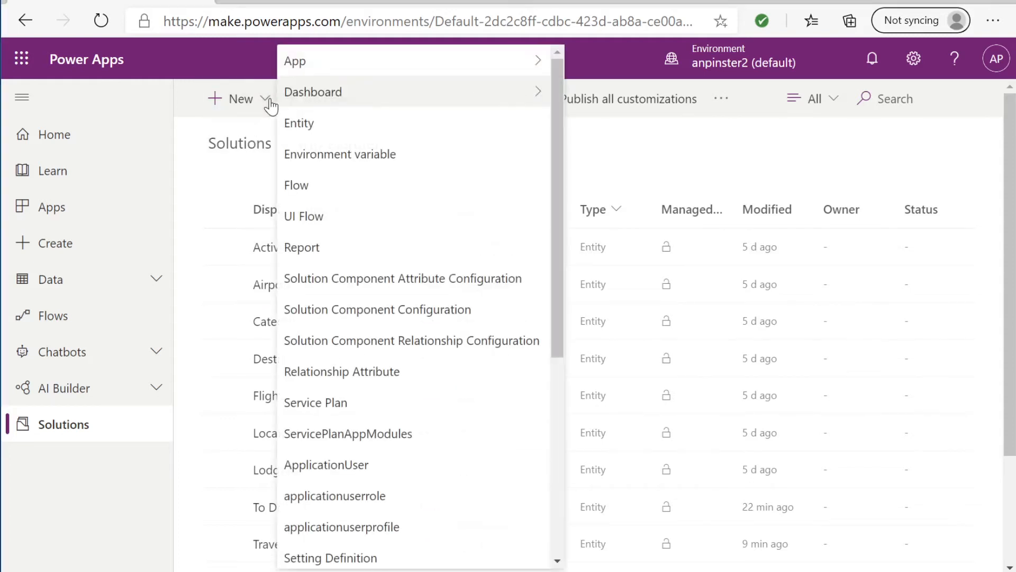
left_click(294, 61)
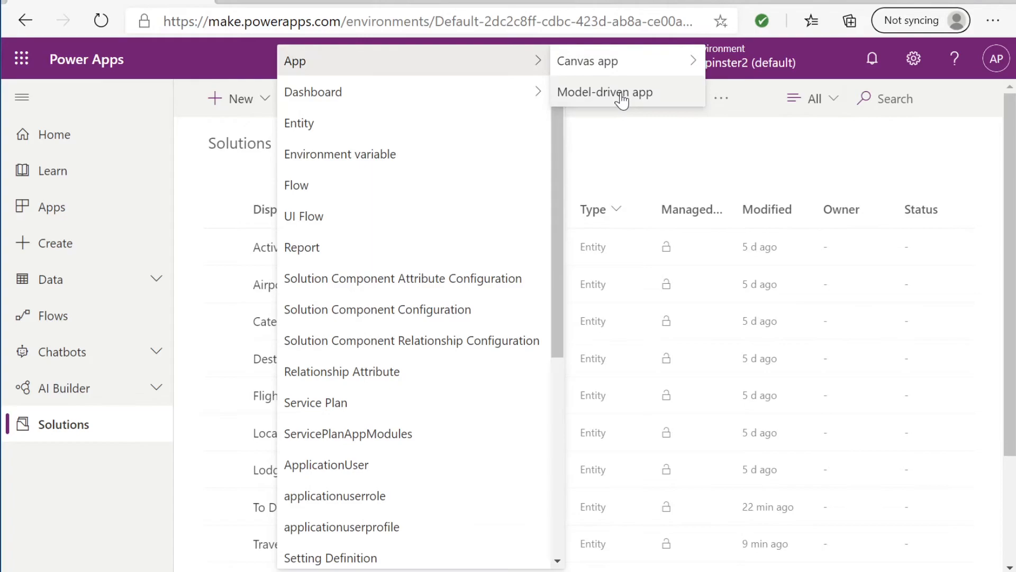
left_click(604, 92)
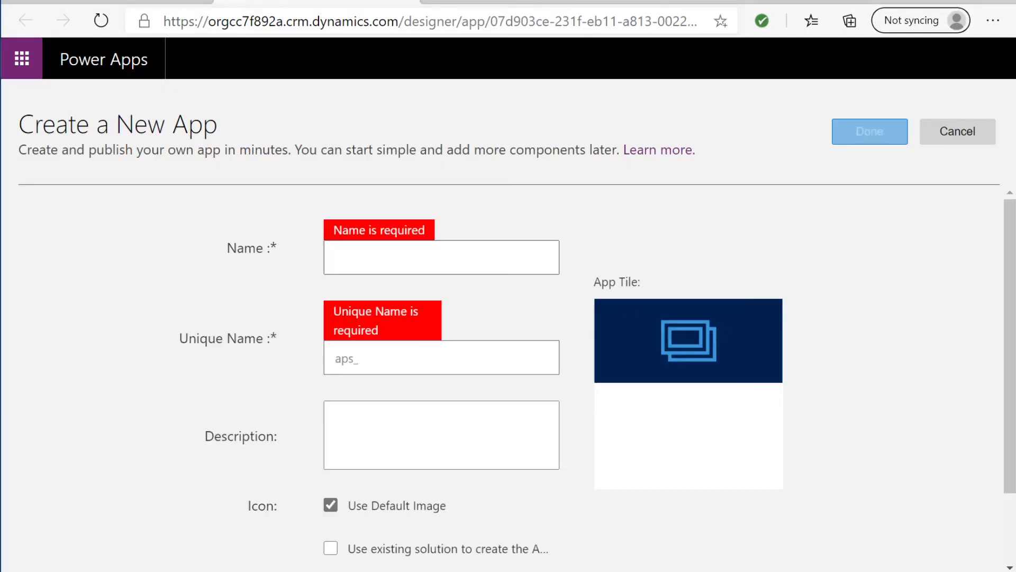
Name the app Trip Planner, build it from the existing Trip Planner solution and finish
type("Trip Plan")
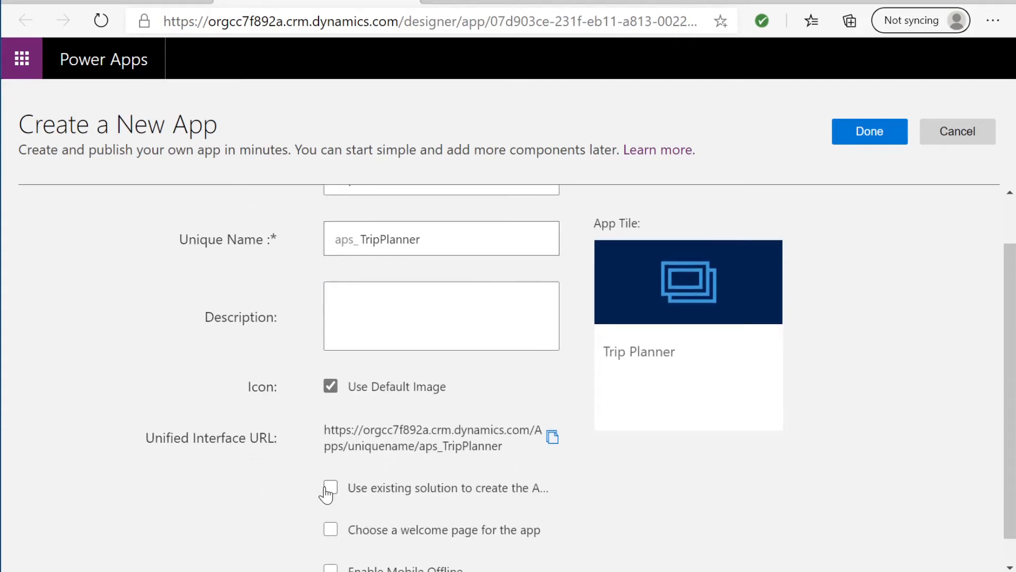
left_click(330, 488)
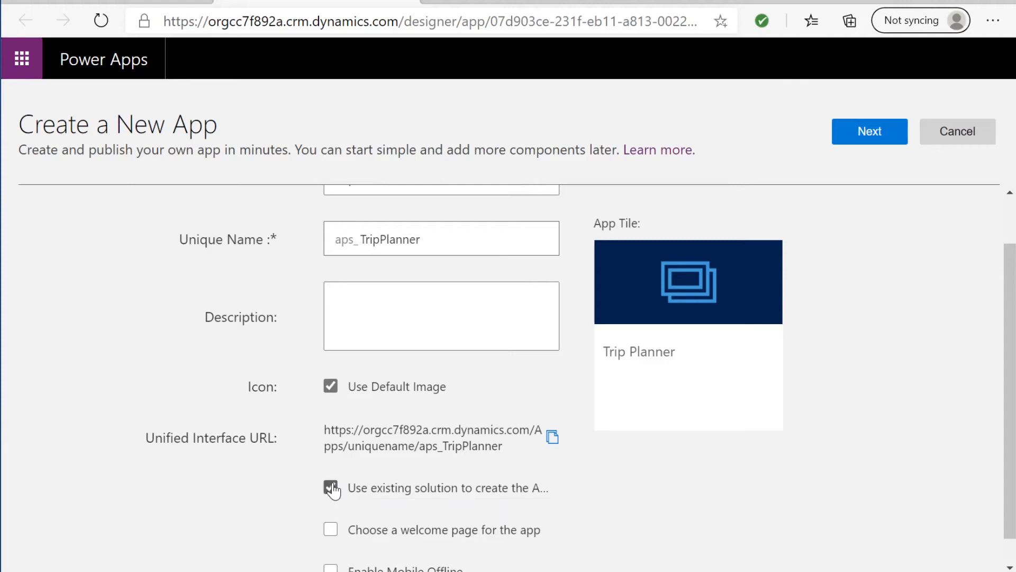
left_click(870, 131)
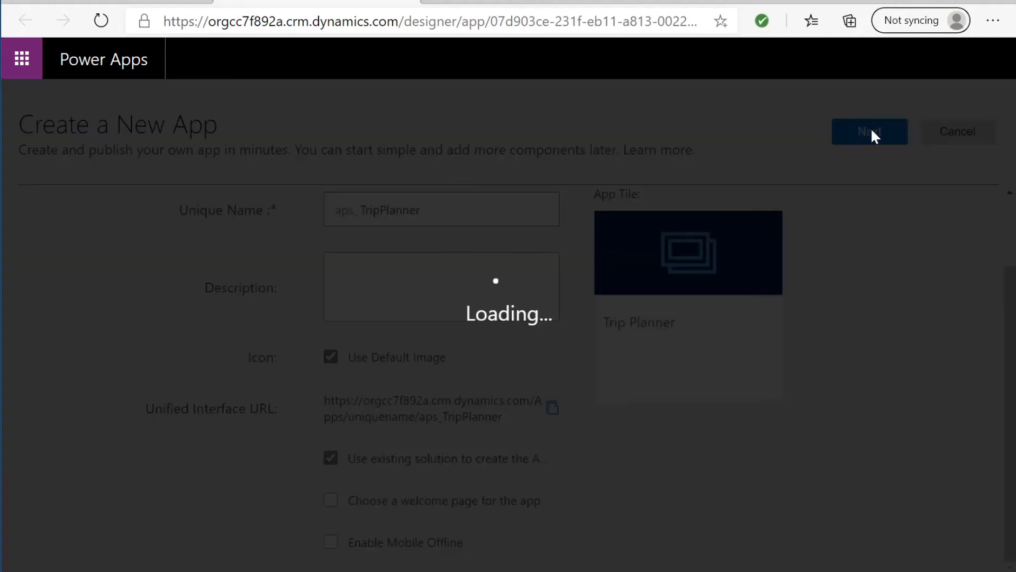
left_click(871, 132)
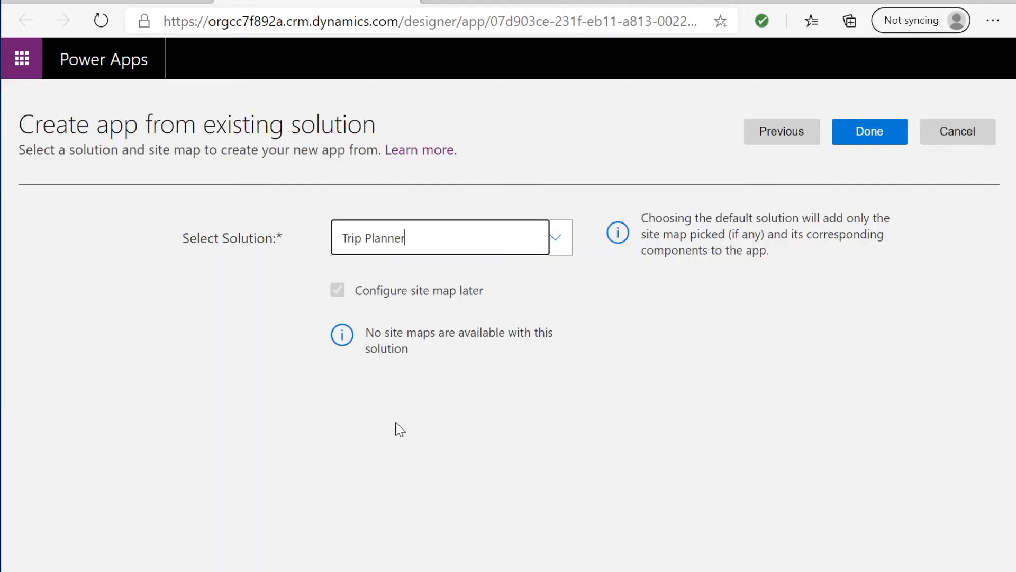
mouse_move(866, 140)
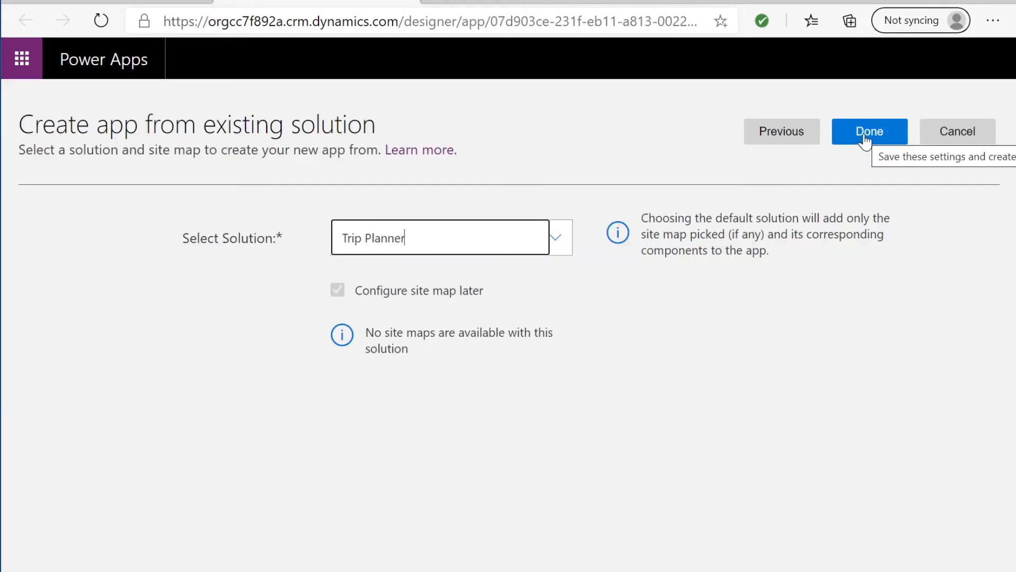
left_click(870, 132)
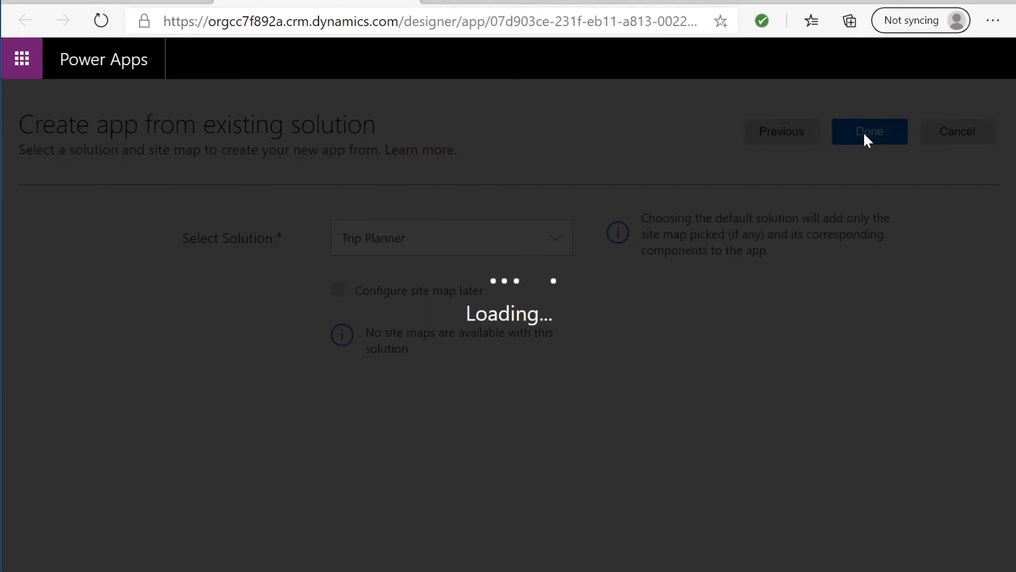
left_click(870, 131)
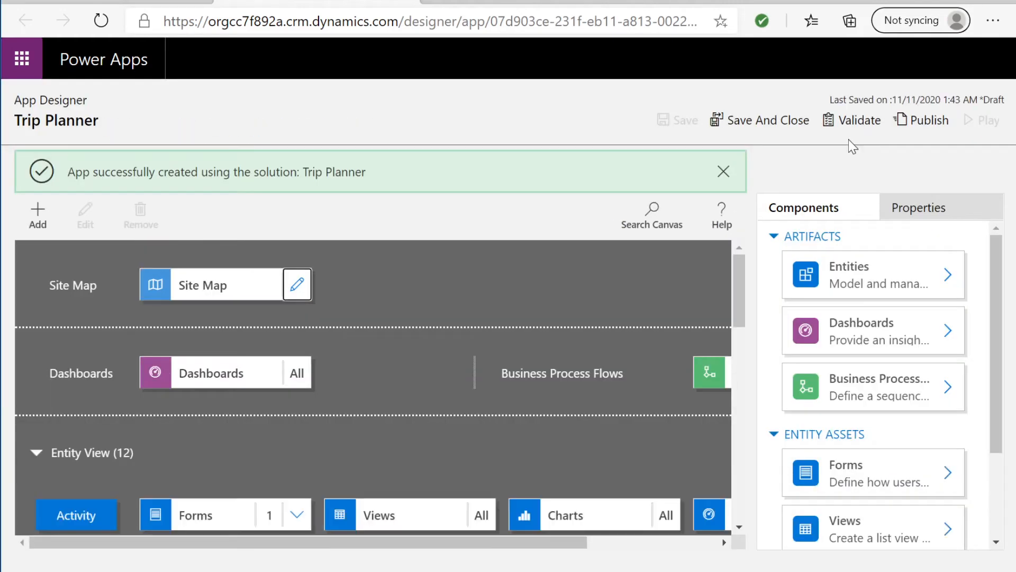
mouse_move(297, 285)
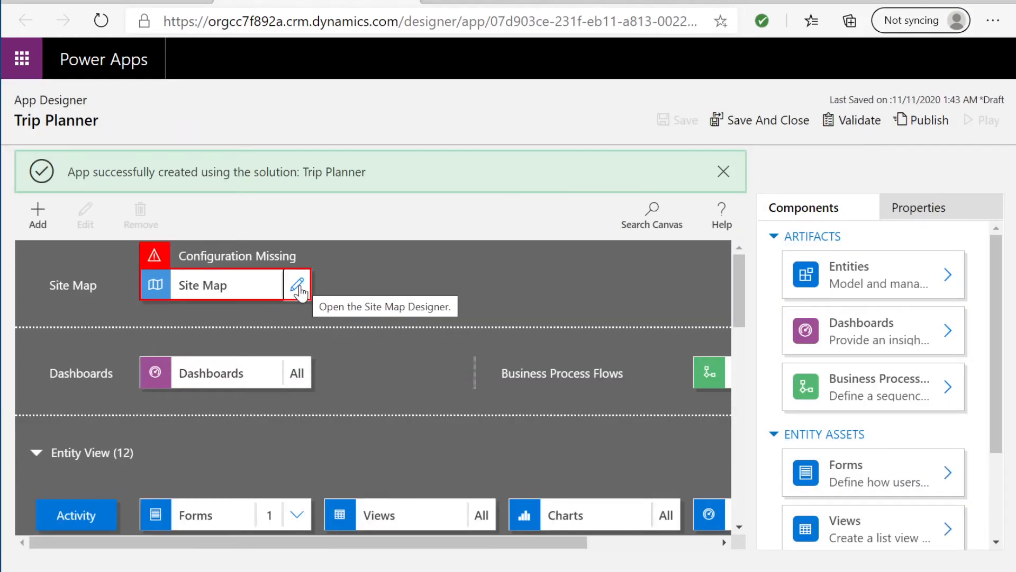
Open the Site Map tile for editing in the Sitemap Designer
left_click(296, 284)
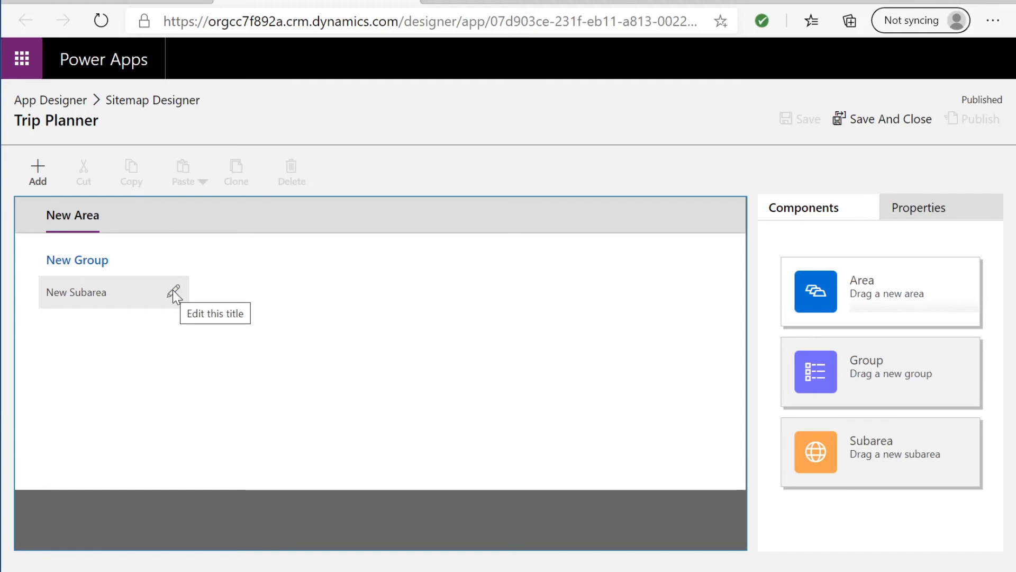
Review the new area and subarea settings and rename the subarea to Trips
left_click(77, 292)
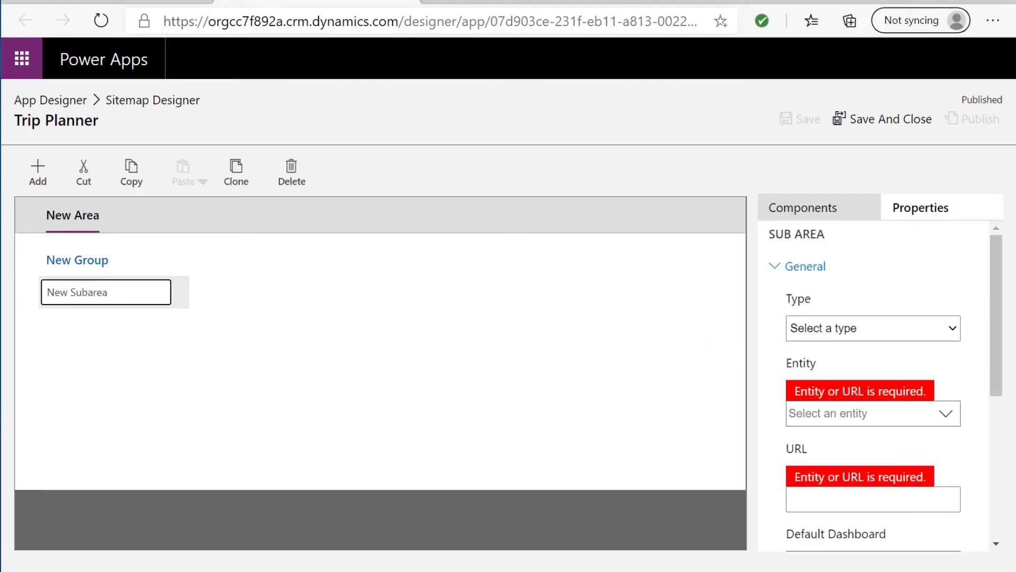
left_click(72, 216)
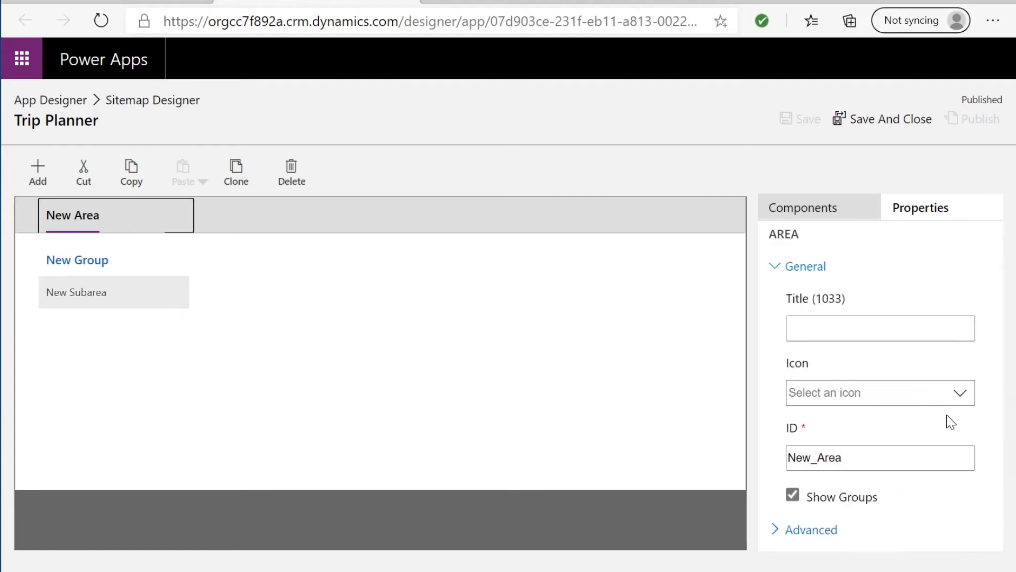
left_click(106, 292)
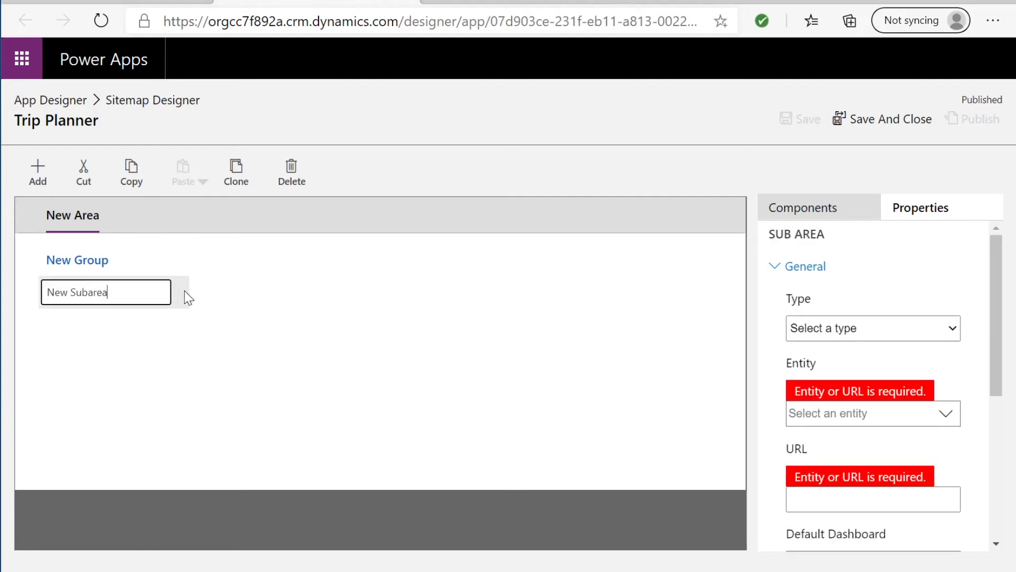
left_click(72, 216)
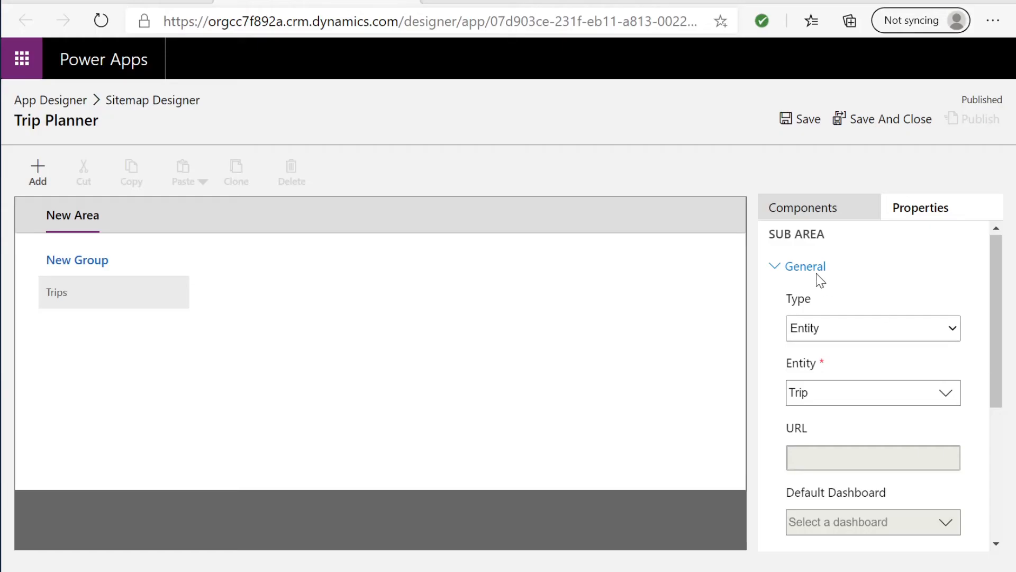
mouse_move(874, 393)
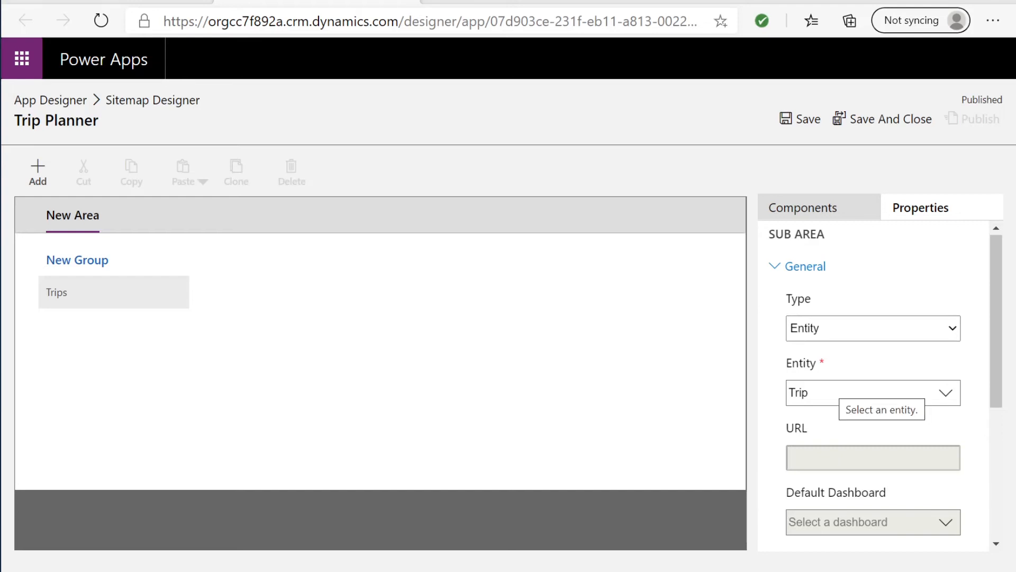
mouse_move(814, 328)
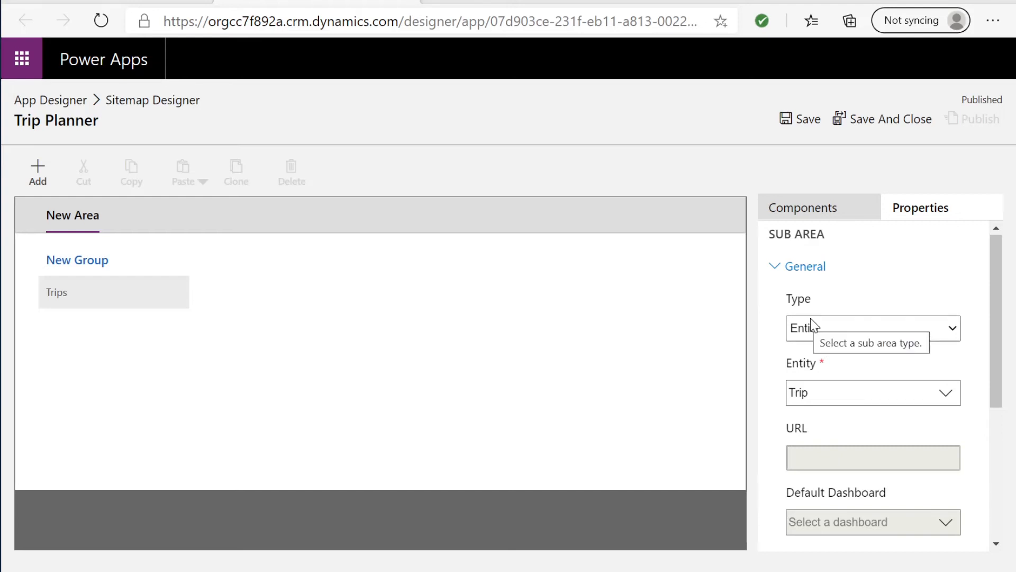
mouse_move(26, 301)
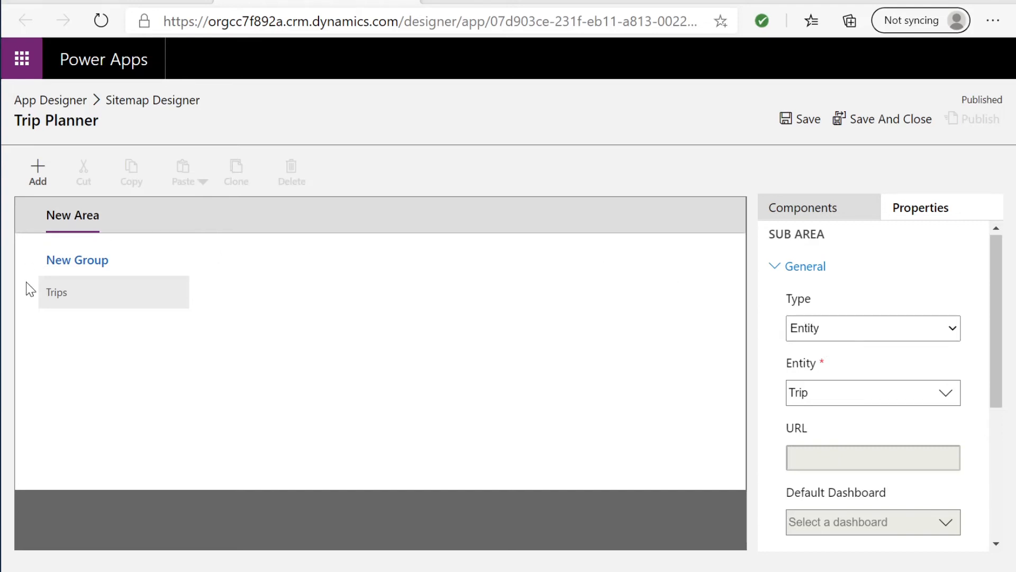
mouse_move(94, 264)
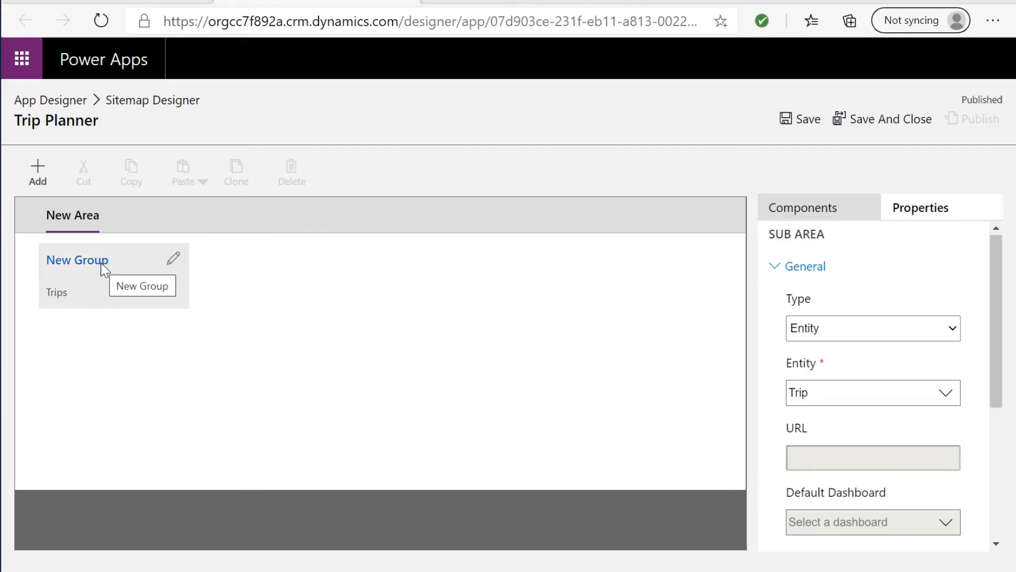
mouse_move(97, 286)
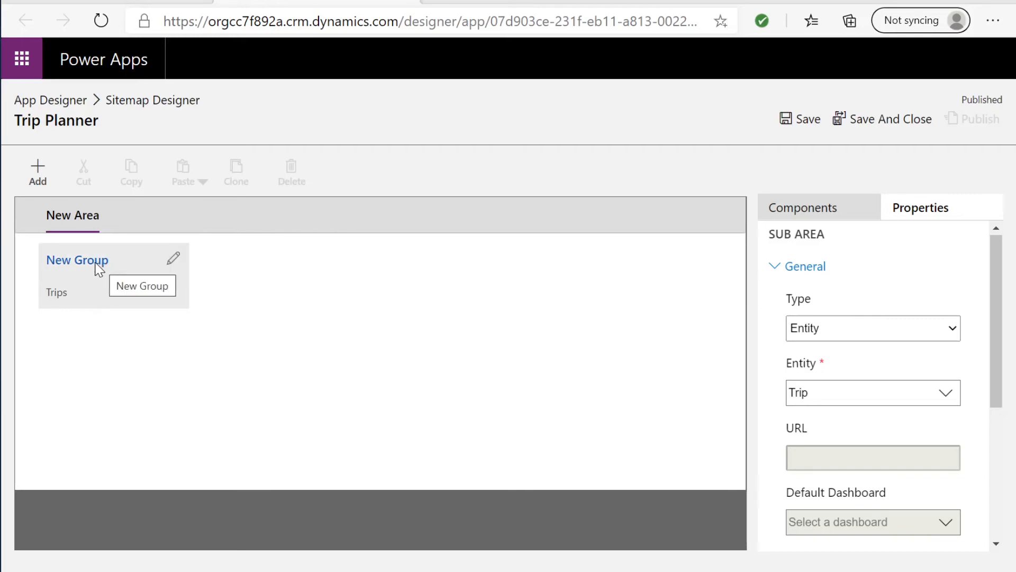
mouse_move(870, 127)
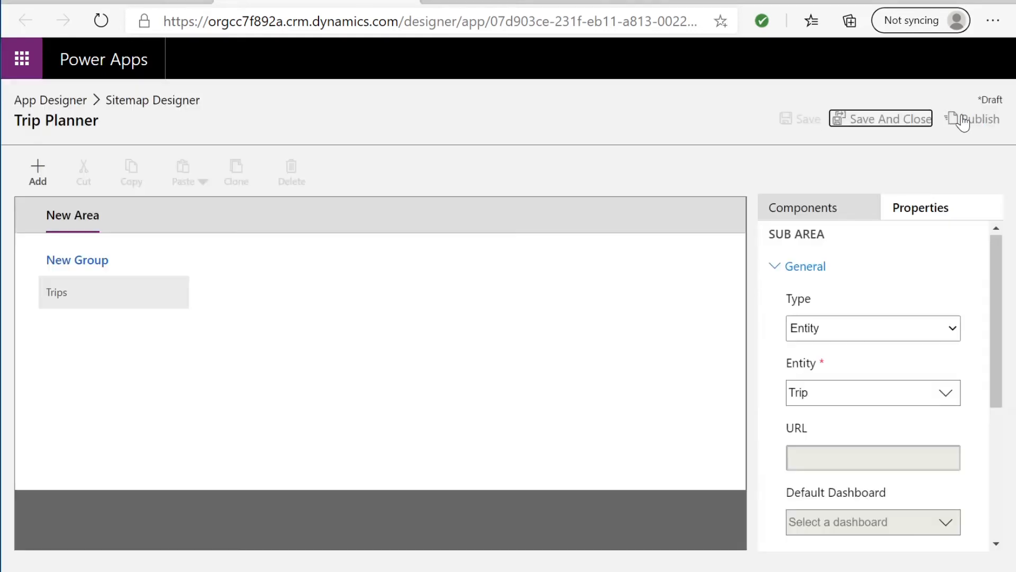
Publish the site map, then save and close back to the App Designer
left_click(979, 118)
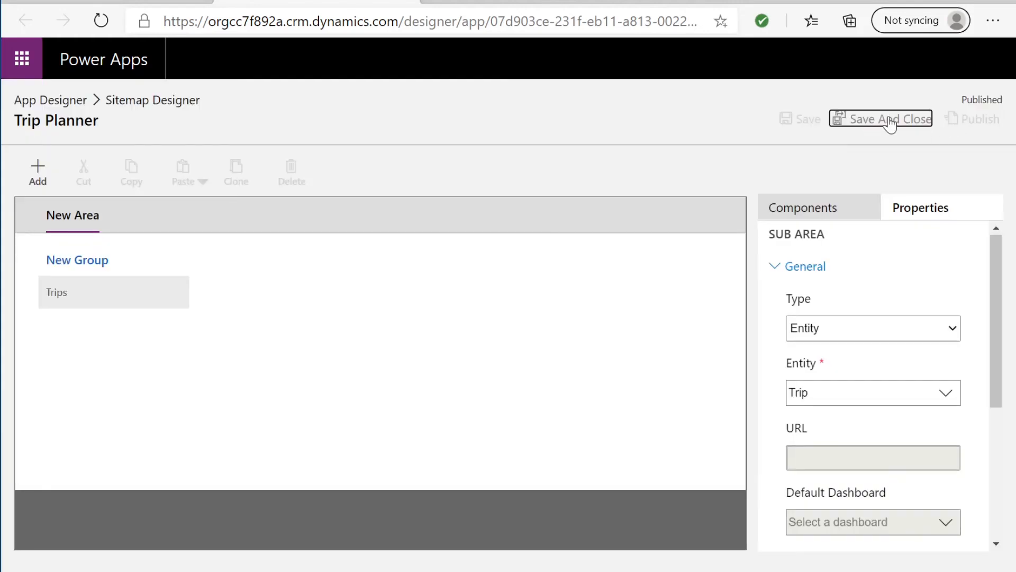
left_click(890, 118)
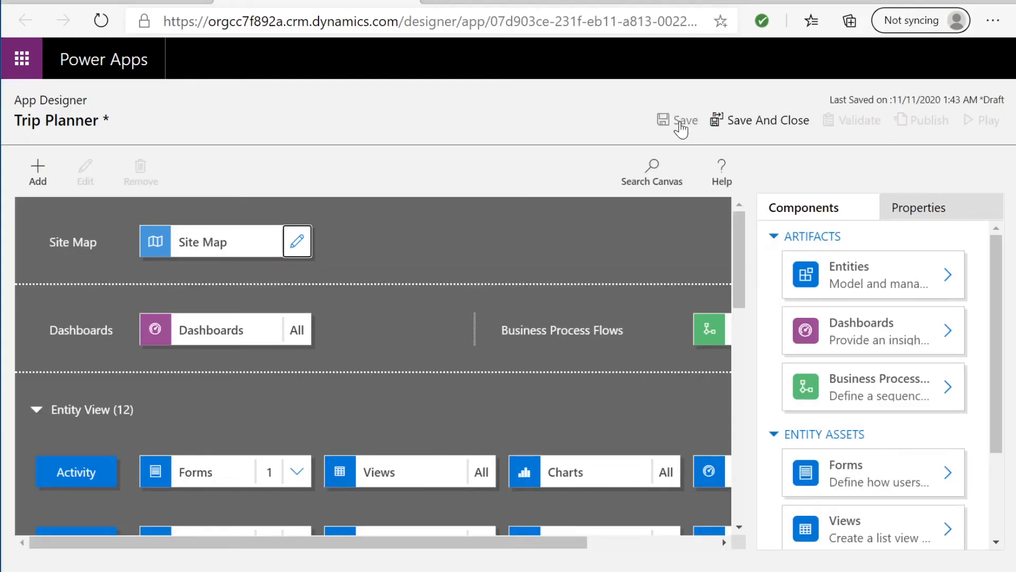
Save and publish the Trip Planner app, then play it in the browser
left_click(677, 121)
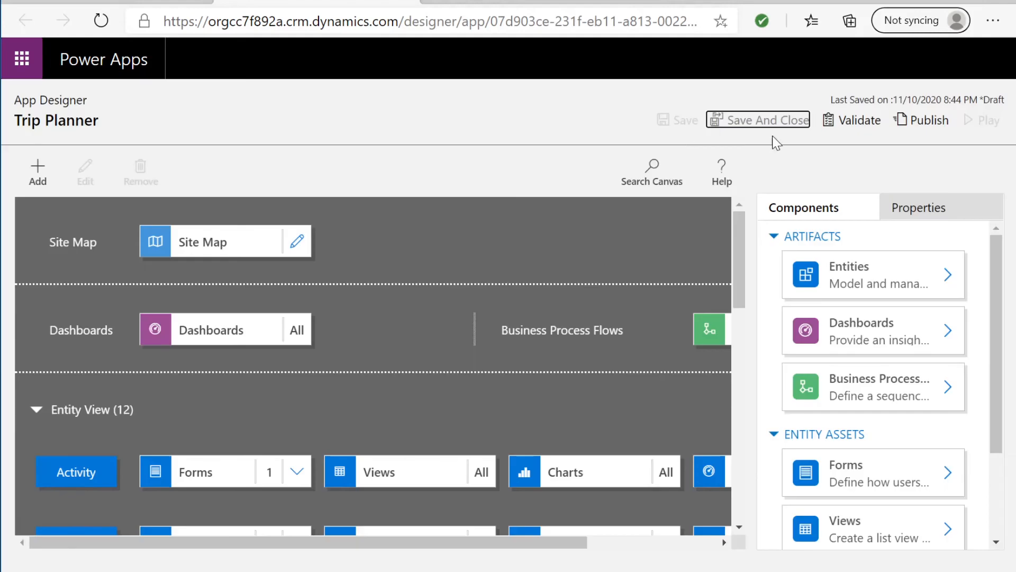
left_click(928, 120)
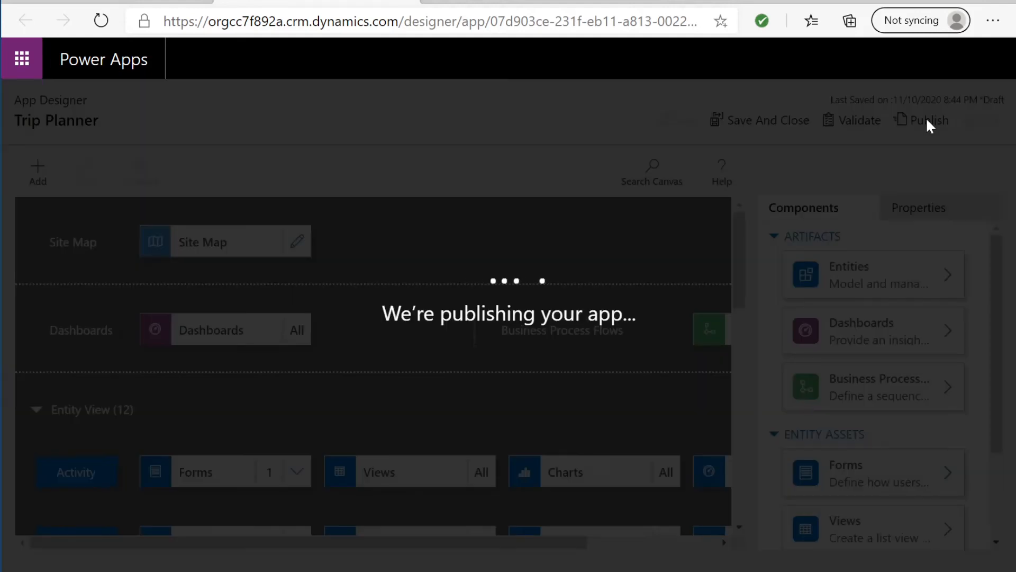
left_click(927, 120)
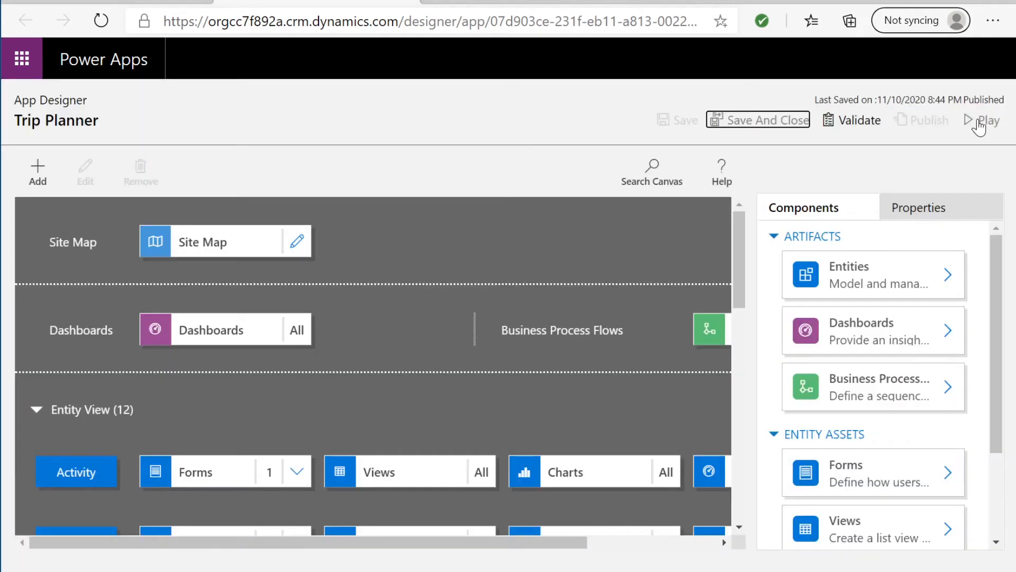
left_click(989, 120)
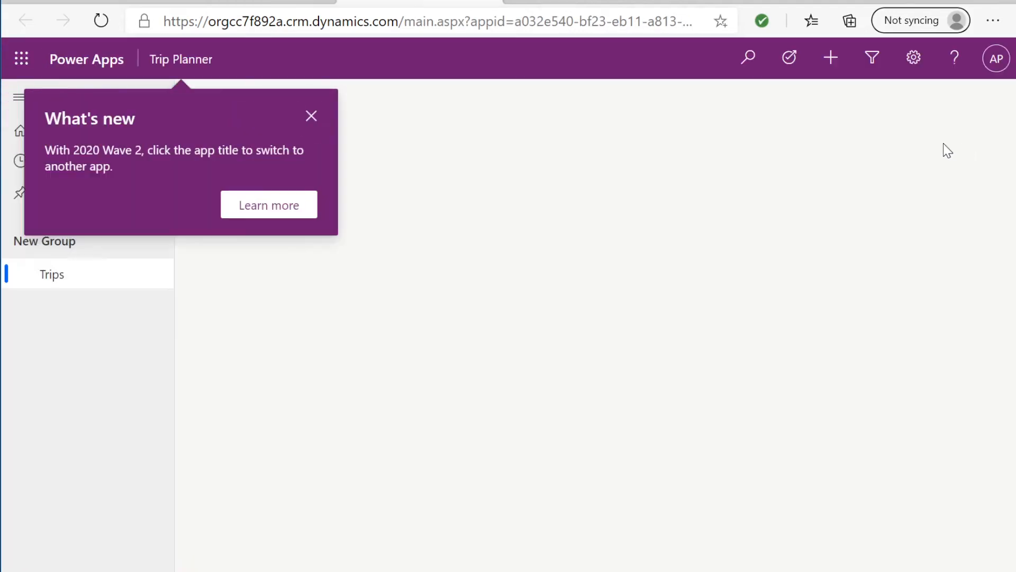
Dismiss the What's new notice and start a blank new Trip record from Active Trips
left_click(312, 116)
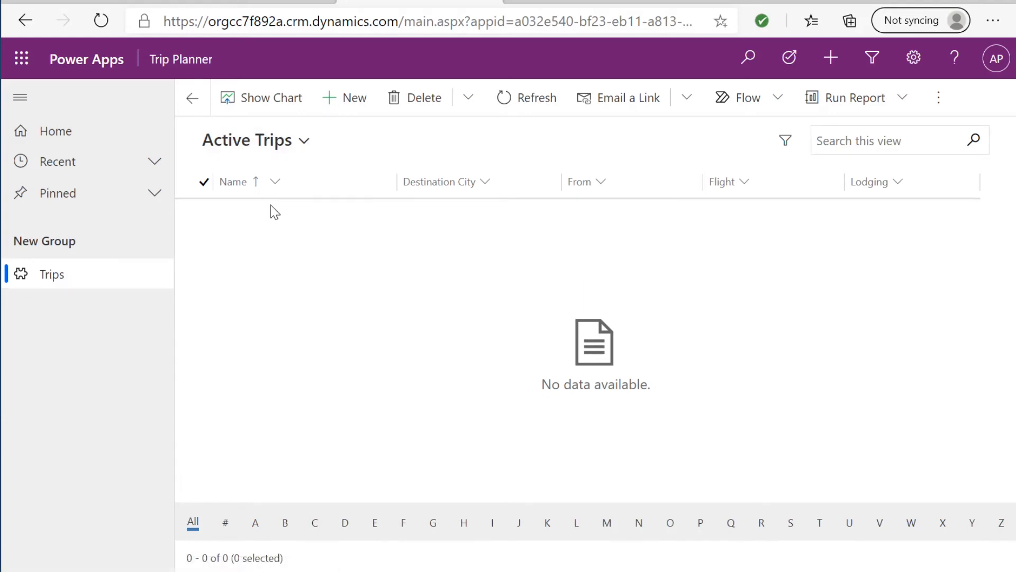
mouse_move(375, 161)
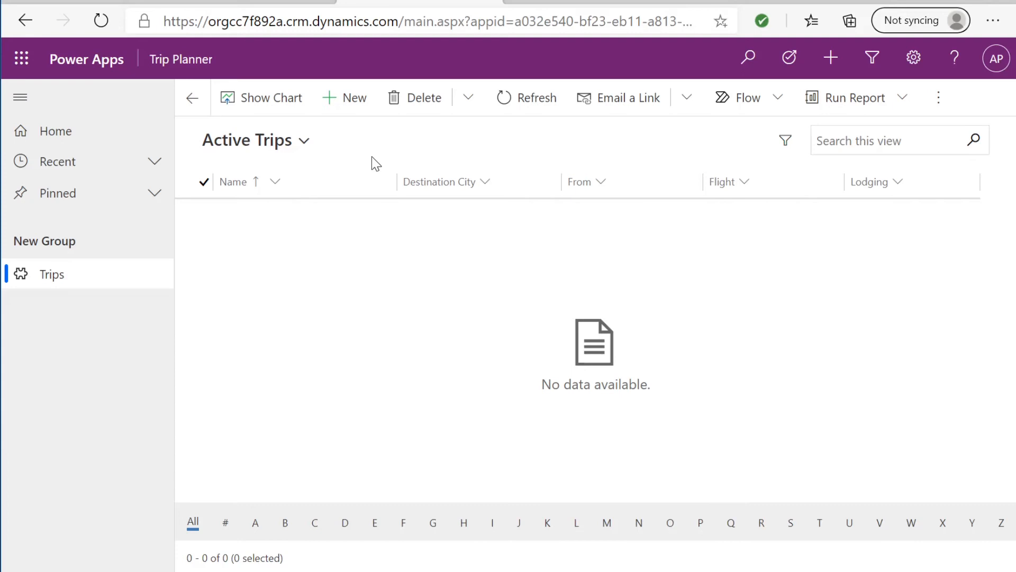
left_click(354, 98)
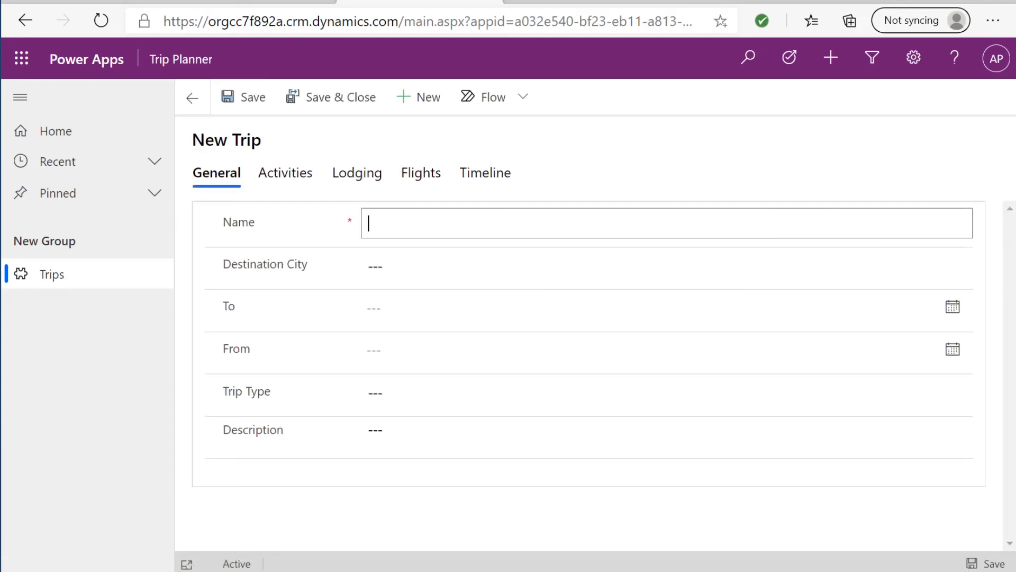
Name the trip Beach Trip and choose to create a new Destination City from its lookup
type("Beac")
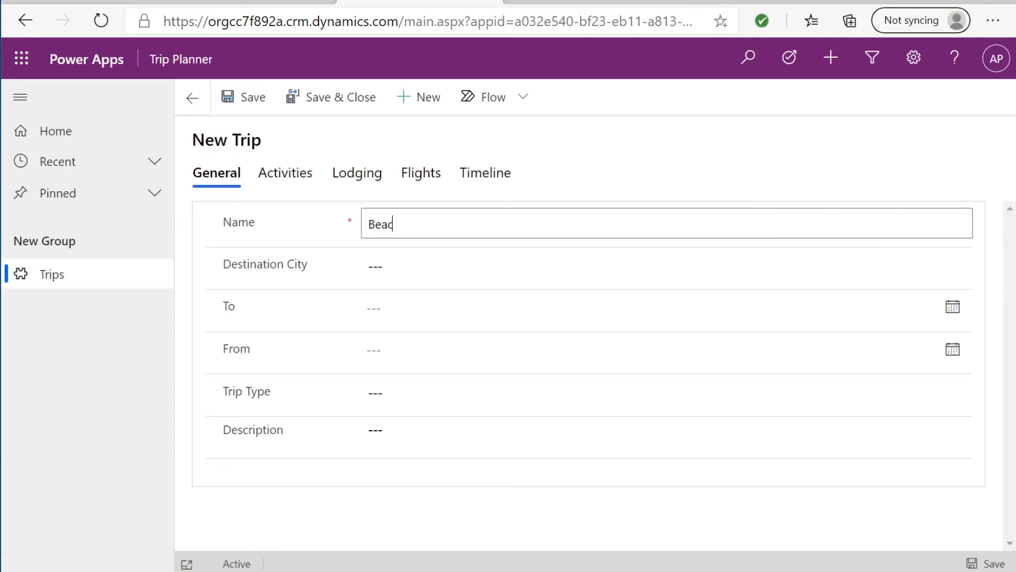
type("ch Trip")
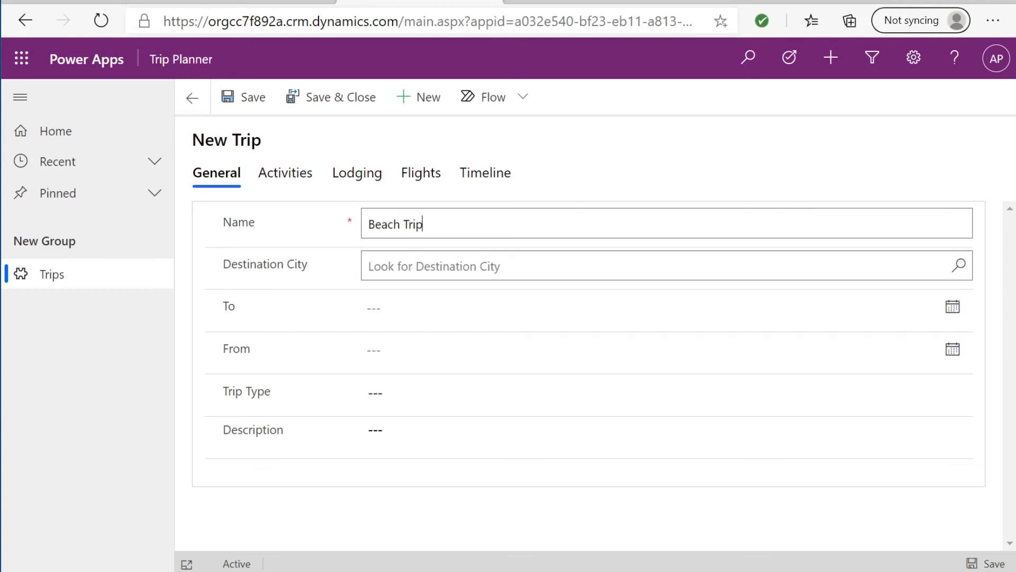
left_click(648, 267)
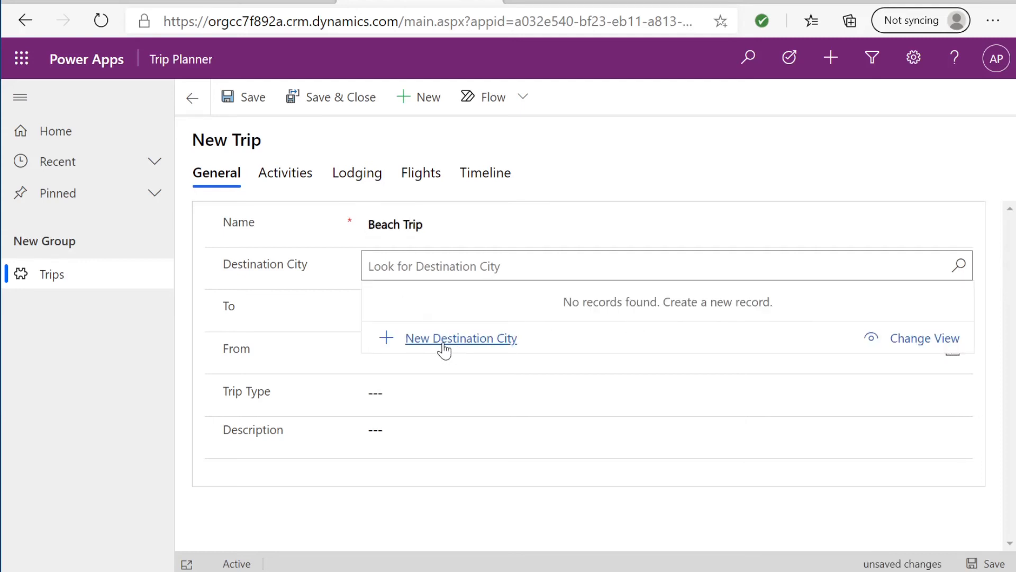
mouse_move(445, 340)
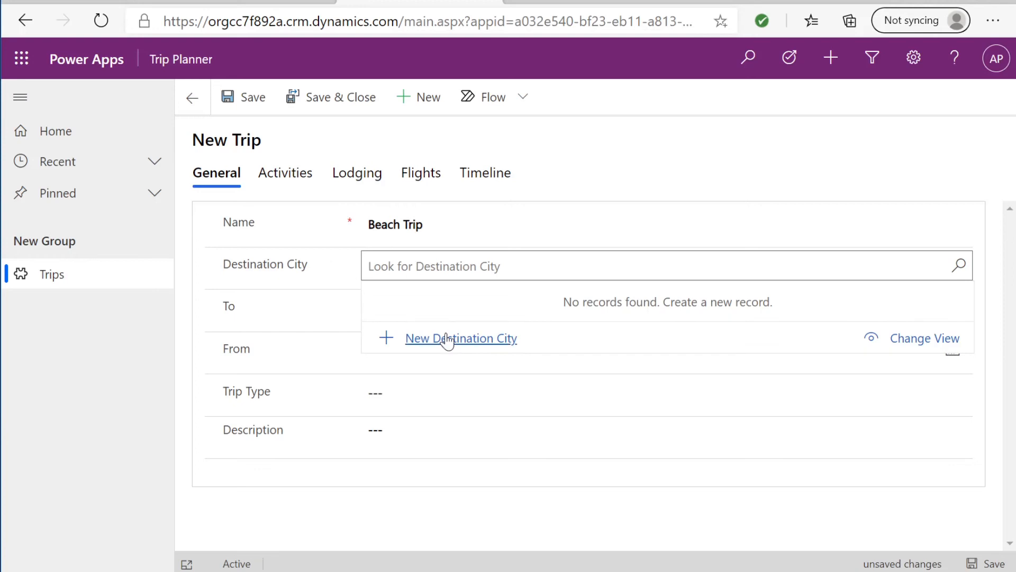
left_click(462, 338)
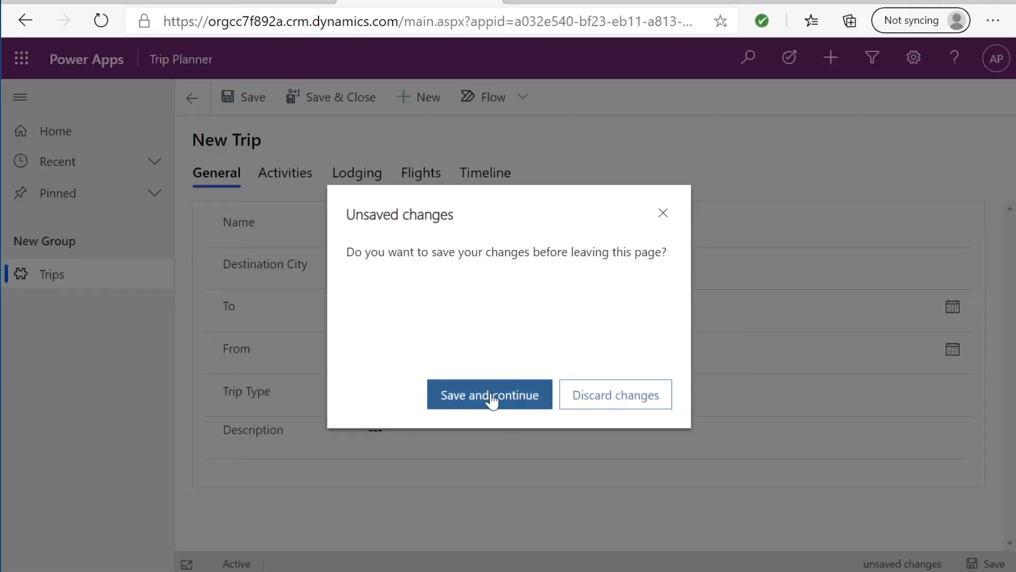
Save Beach Trip, then create destination city Panama City with abbreviation PC
left_click(489, 394)
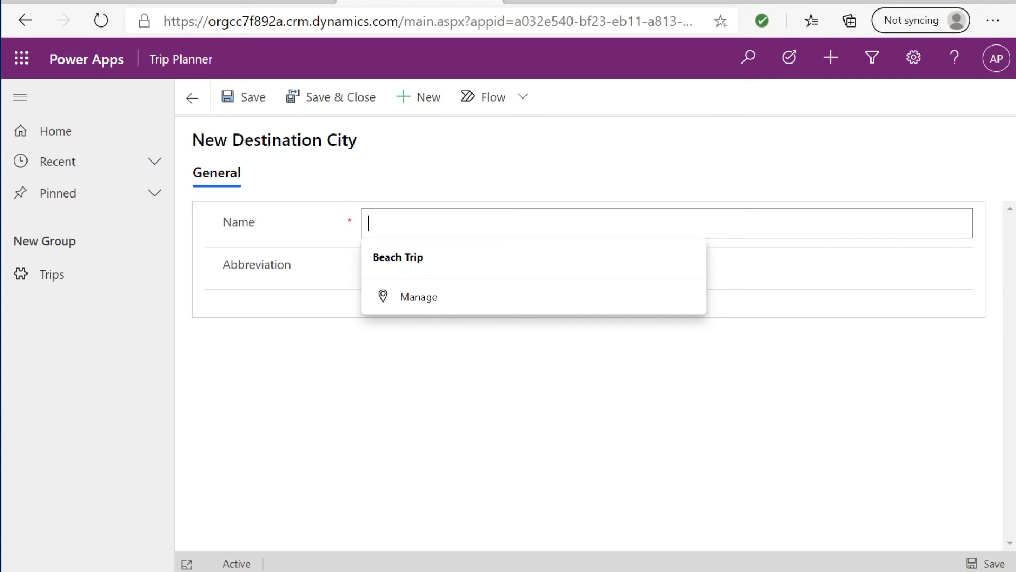
type("Panama City")
left_click(667, 265)
type("PC")
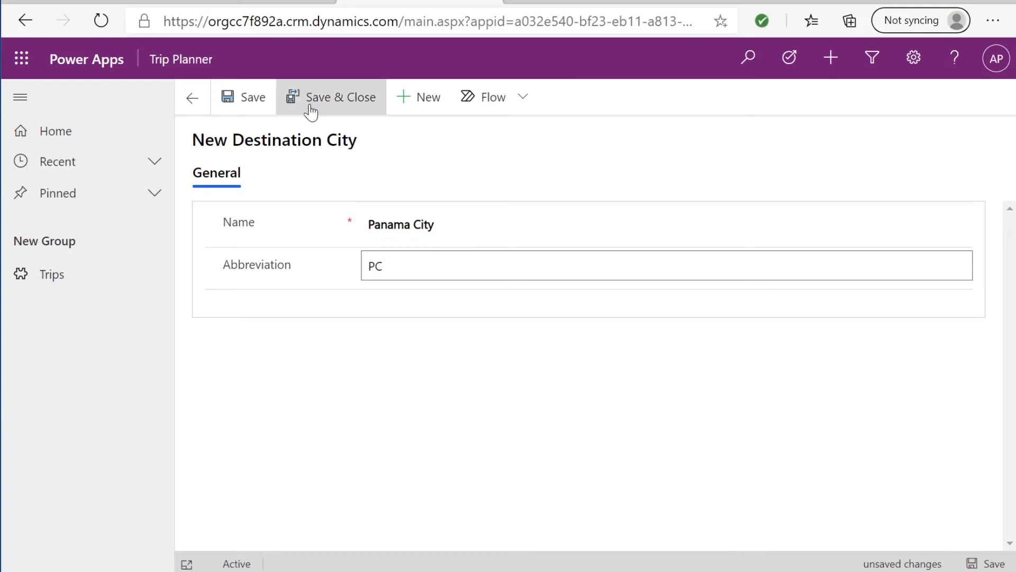
left_click(332, 97)
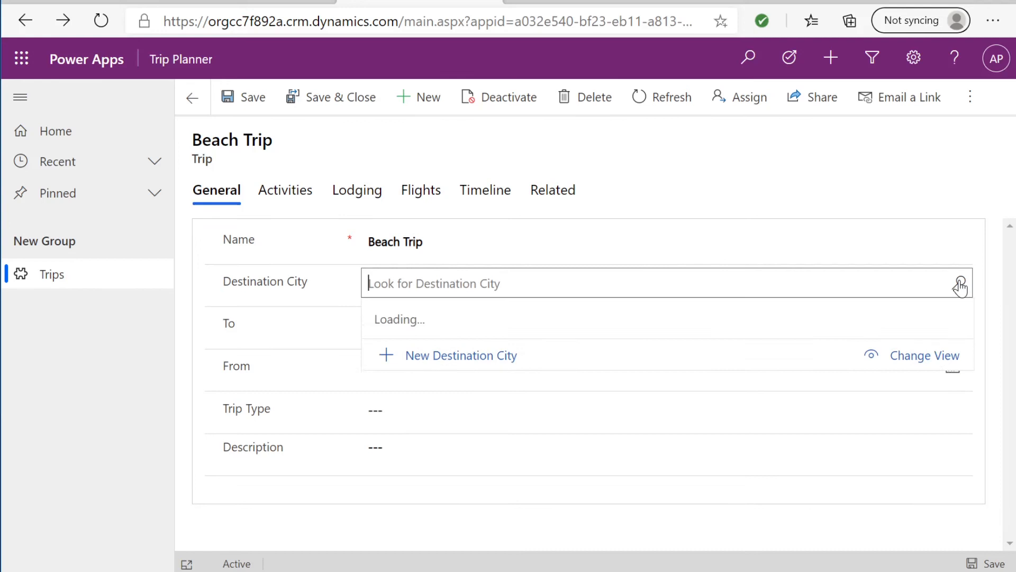
Pick Panama City as destination, set the To date to 4/1/2021, and begin the From date
left_click(422, 284)
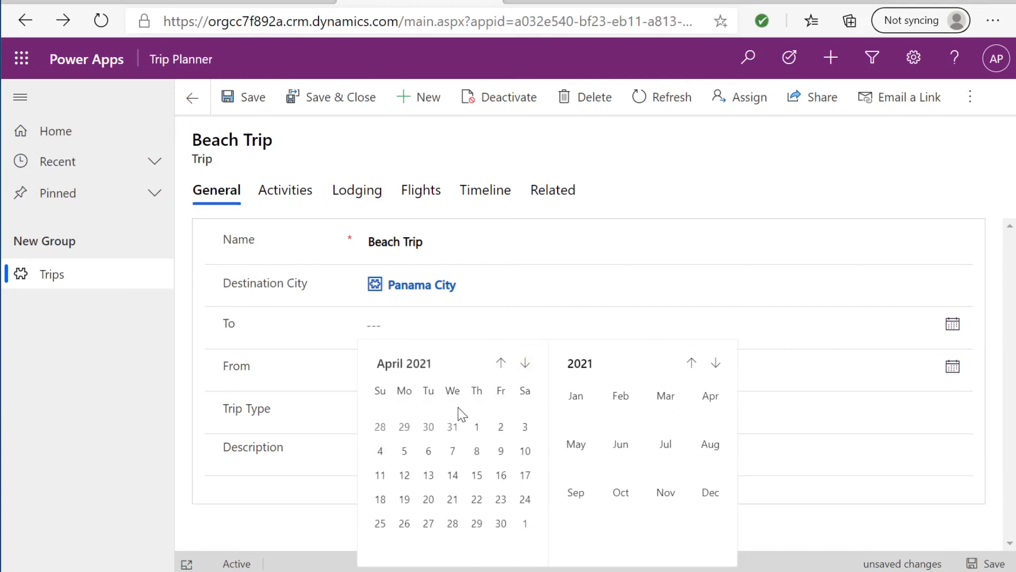
left_click(476, 427)
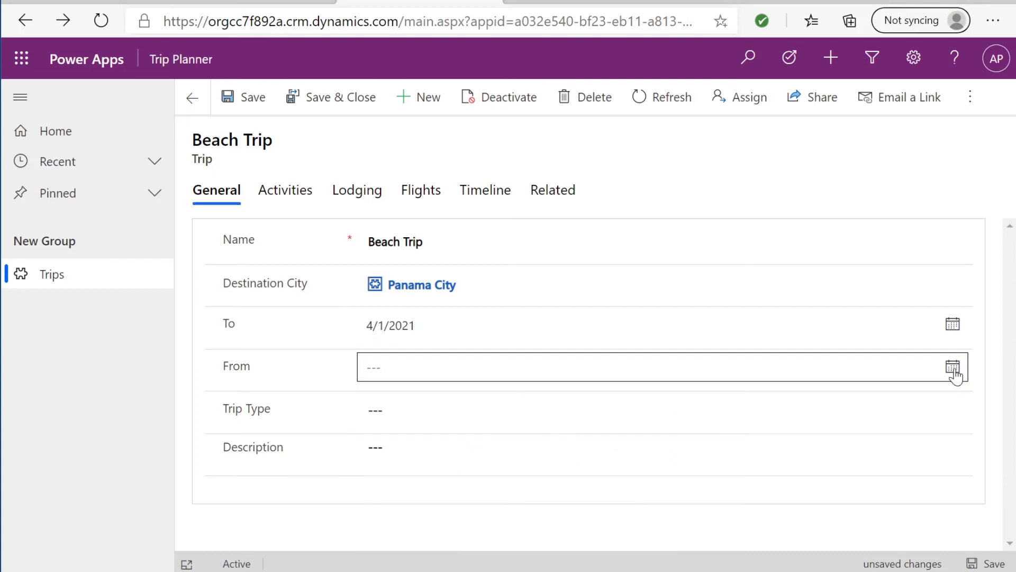
left_click(951, 365)
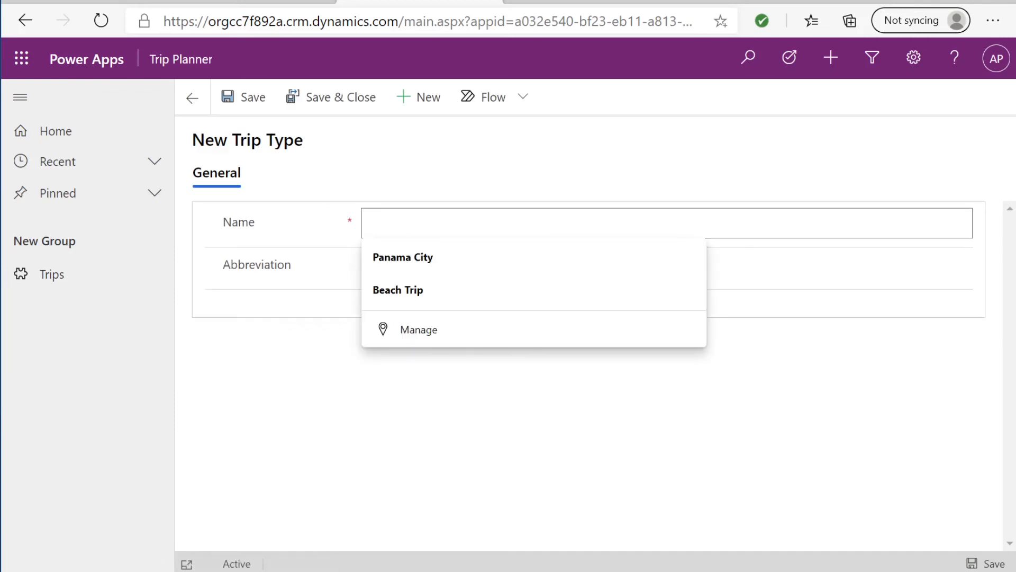
Create trip type Personal (P) and give Beach Trip the description To get away
type("Personal")
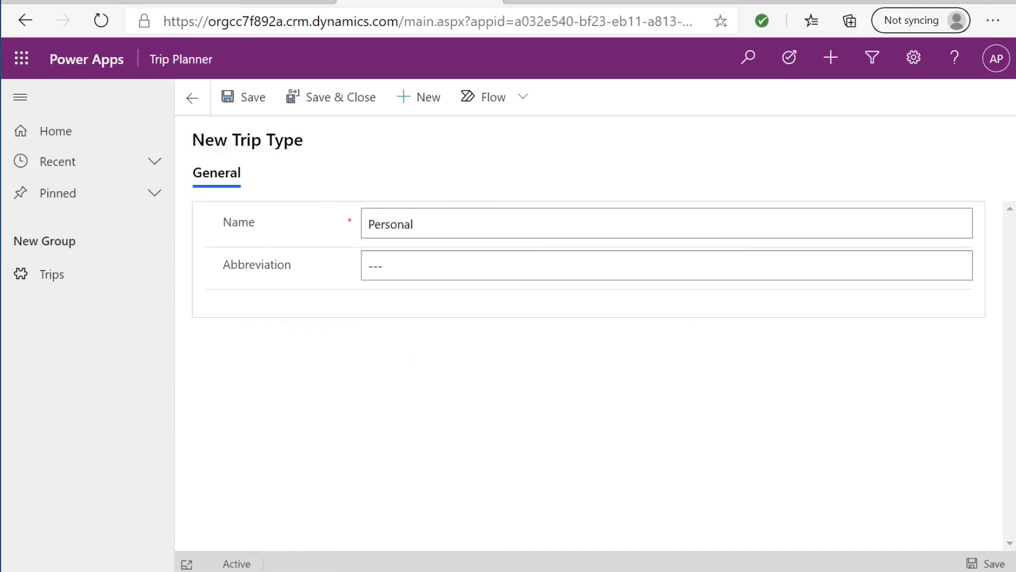
type("P")
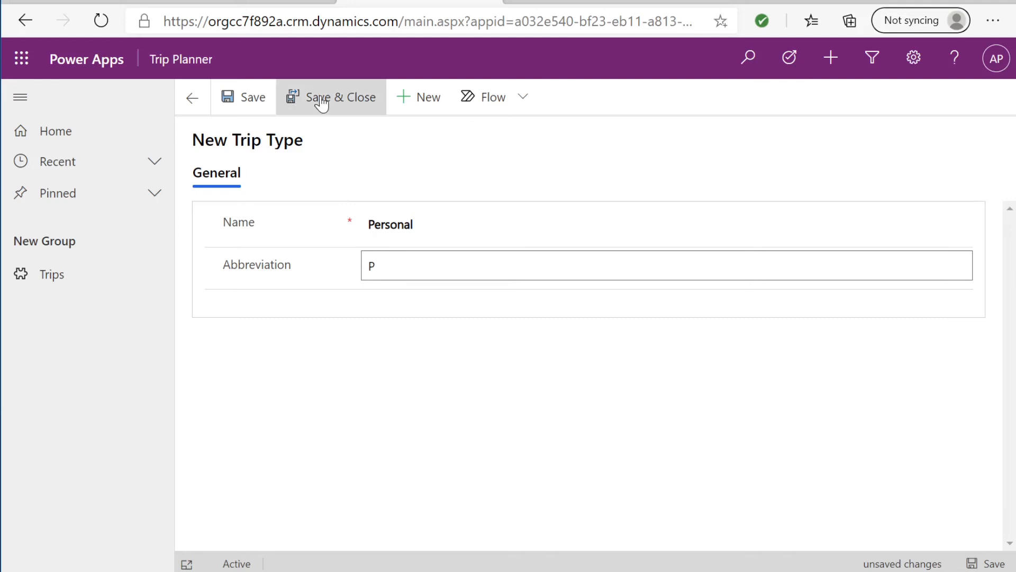
left_click(330, 96)
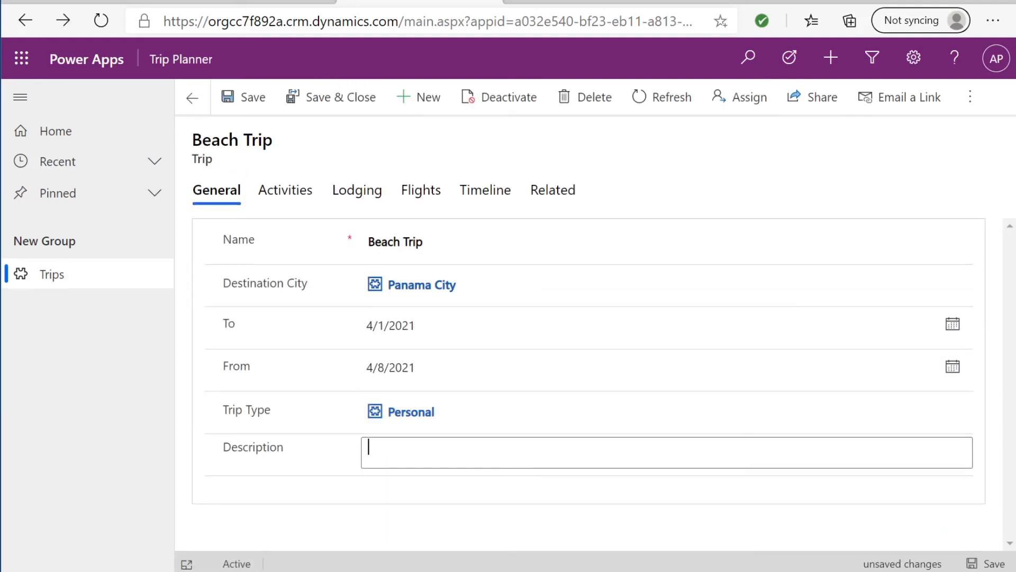
type("To")
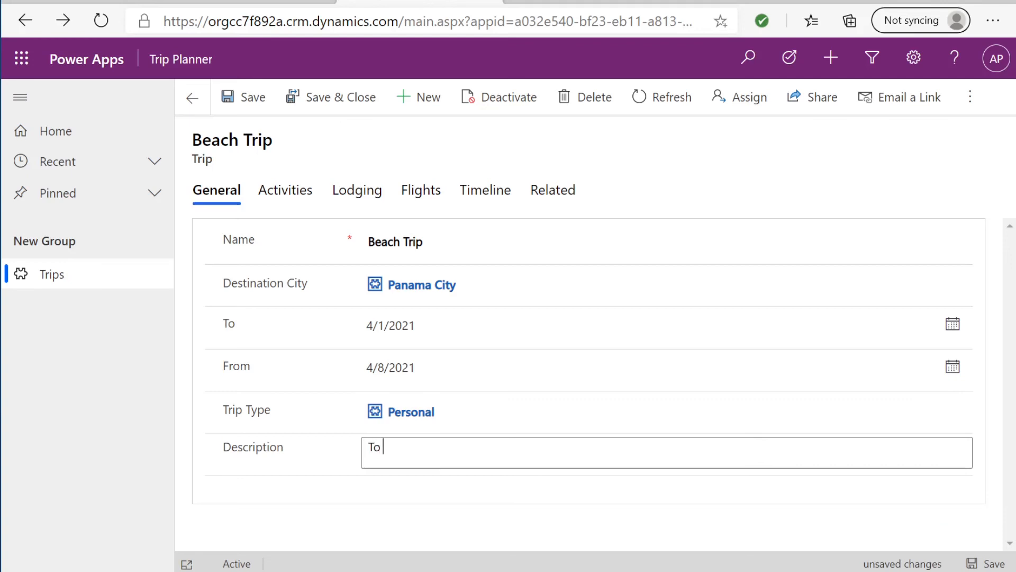
type("getaway")
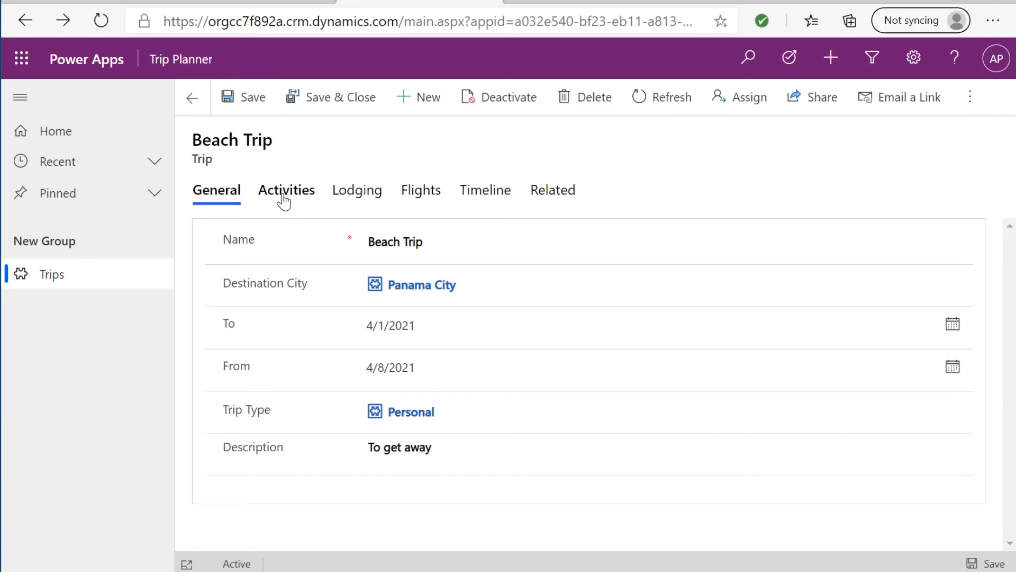
mouse_move(426, 166)
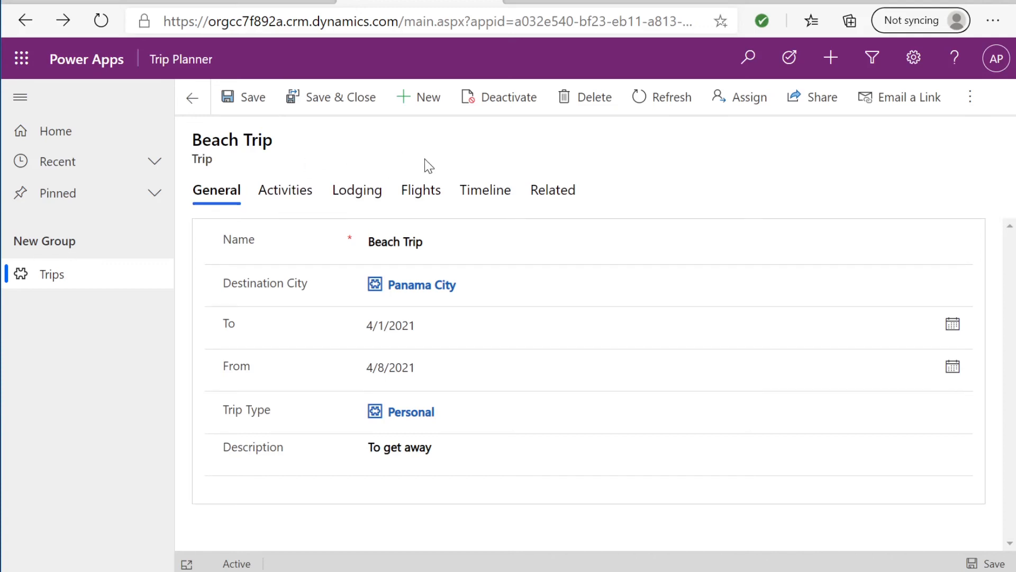
Go to Beach Trip's Activities and start a new activity record
left_click(552, 190)
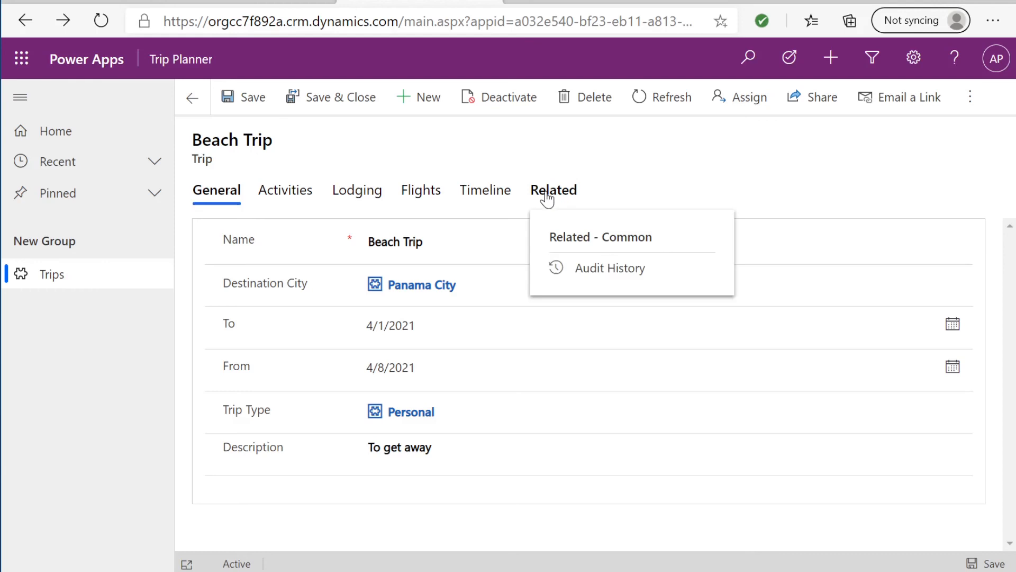
mouse_move(298, 170)
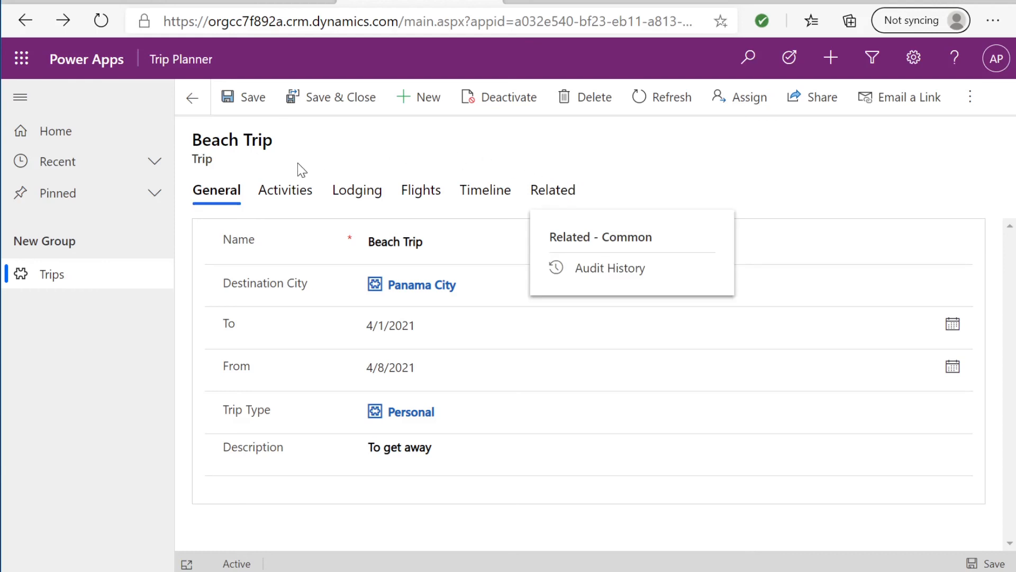
left_click(285, 190)
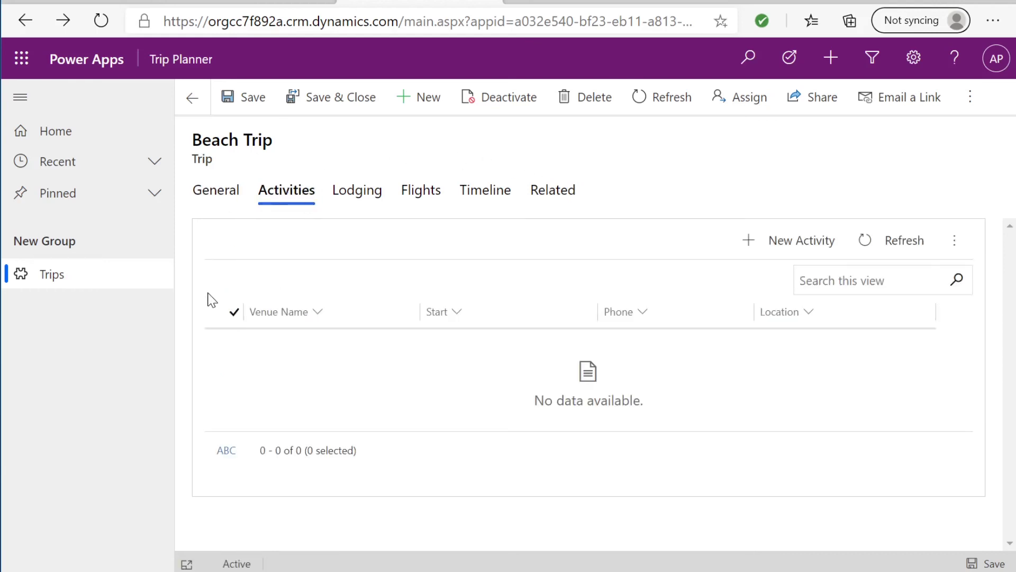
mouse_move(823, 254)
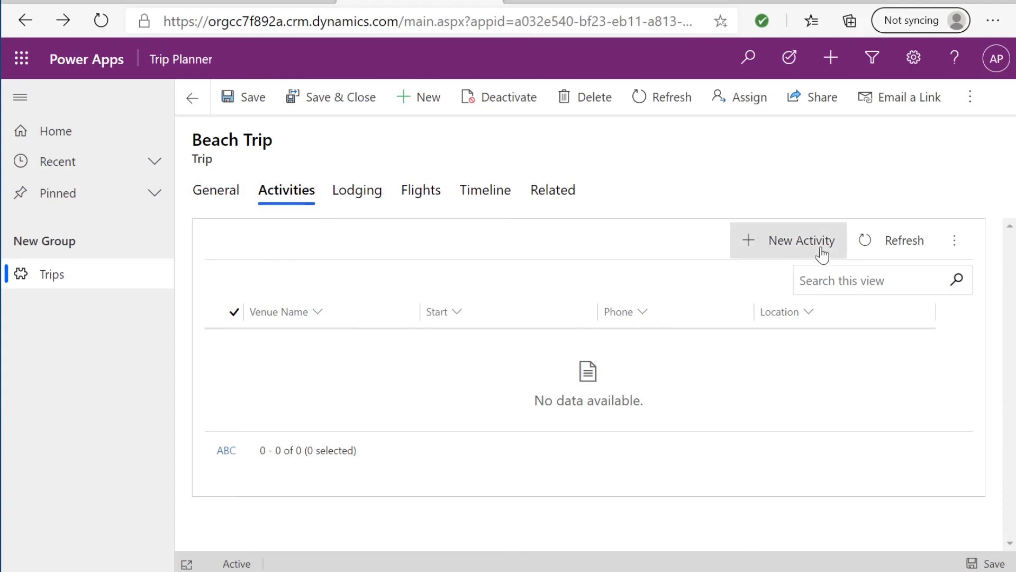
left_click(801, 241)
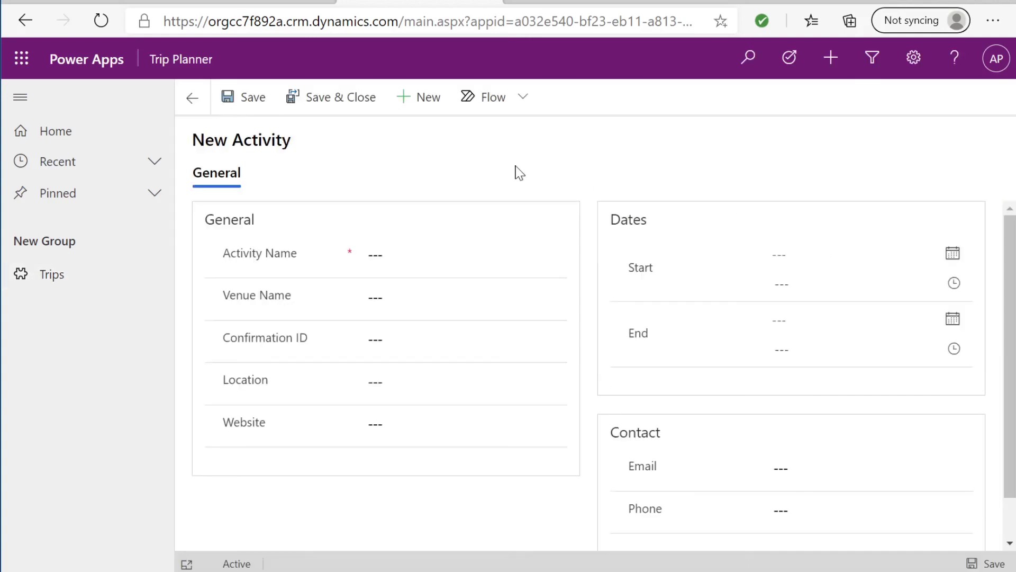
Enter activity Dinner at venue Restaurant with confirmation ID 1234
scroll("down", 3)
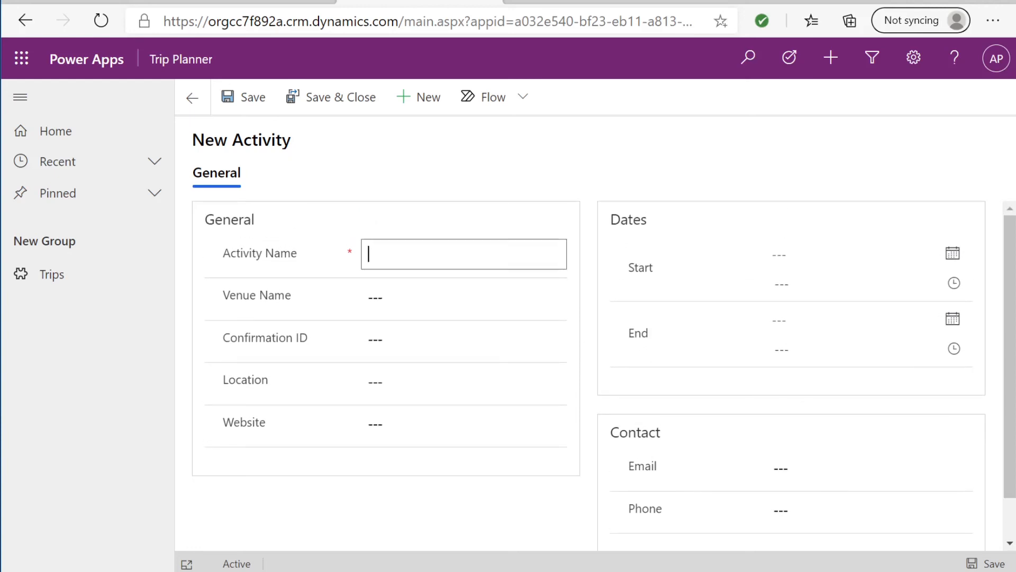
type("Dinner")
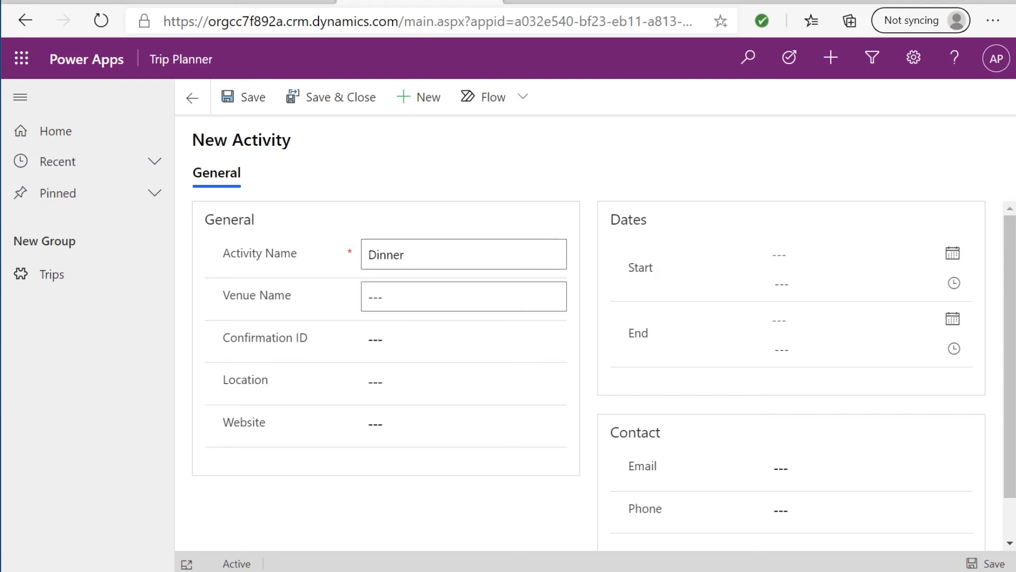
type("Resta")
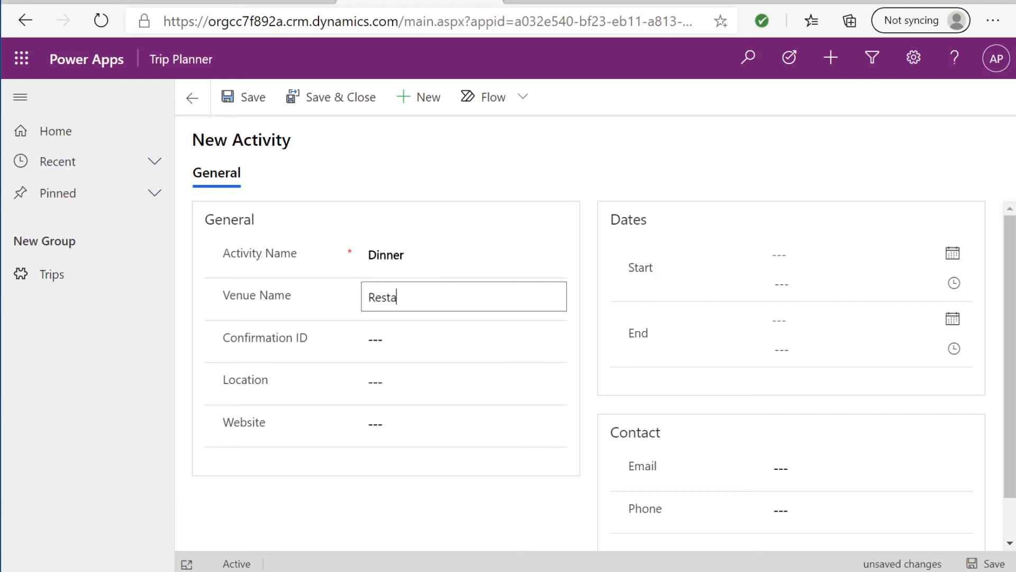
type("12341234")
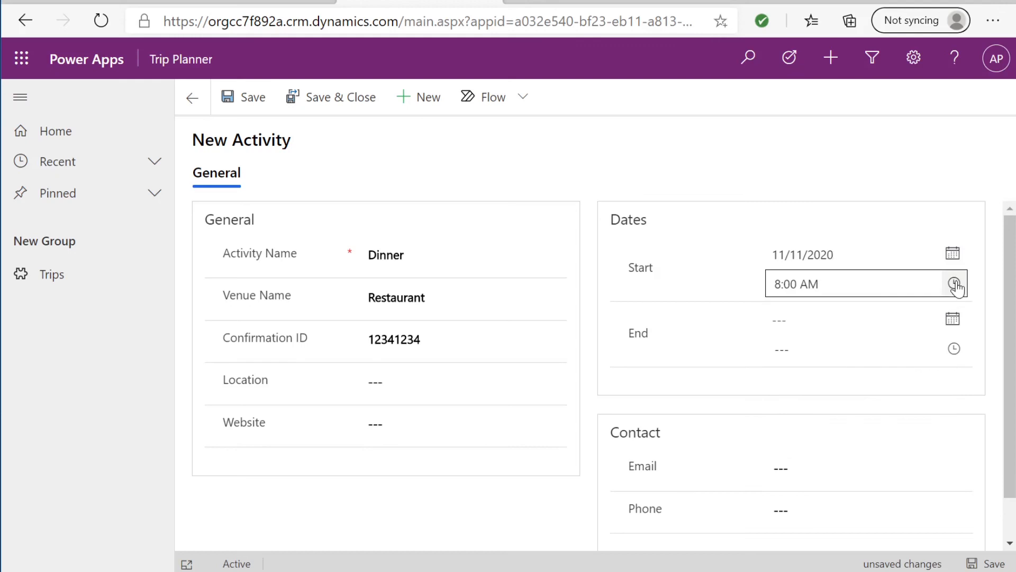
Set the activity to 11/11/2020 from 1:30 to 2:30 PM and save it to the trip
left_click(956, 284)
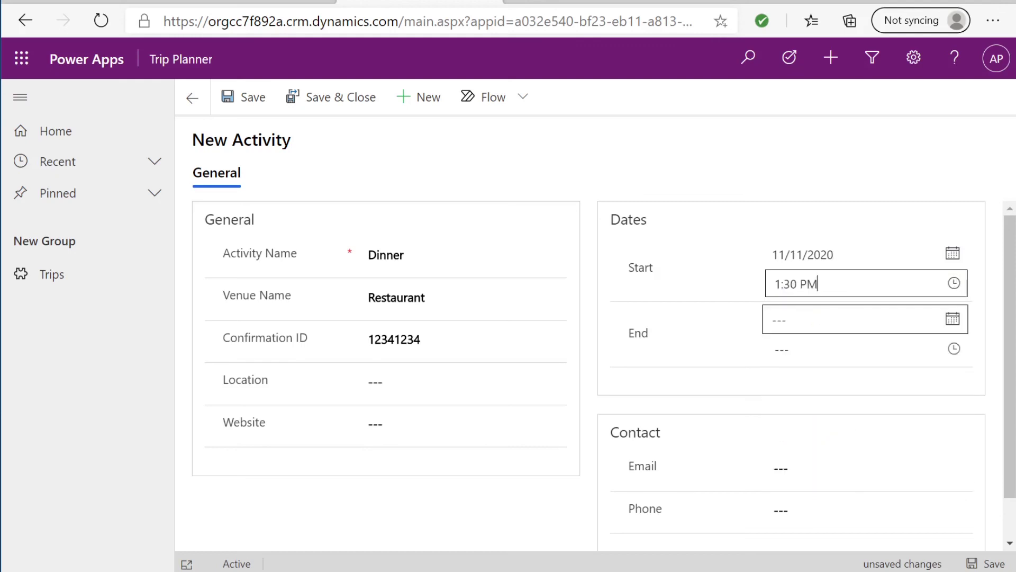
left_click(952, 318)
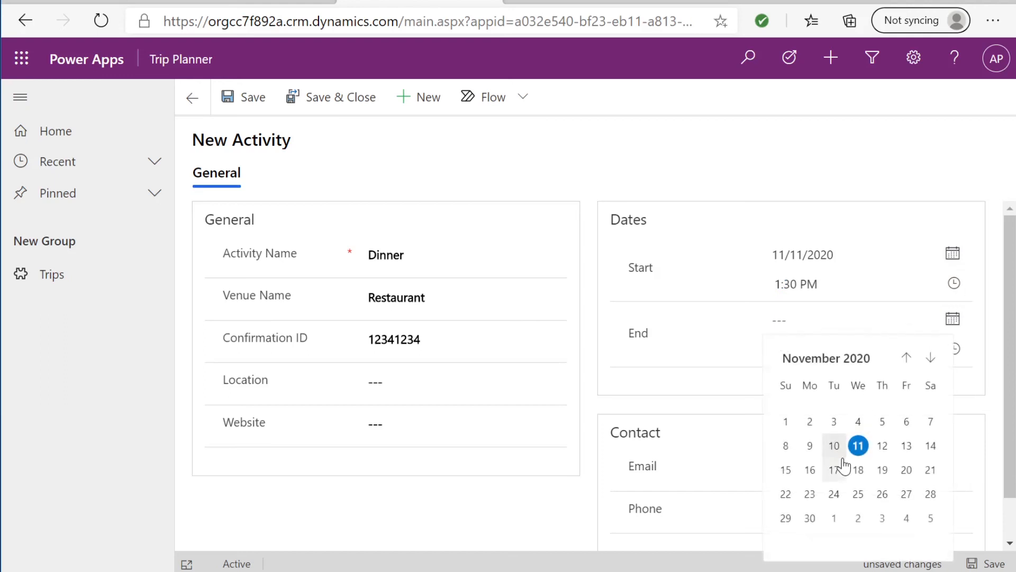
left_click(859, 444)
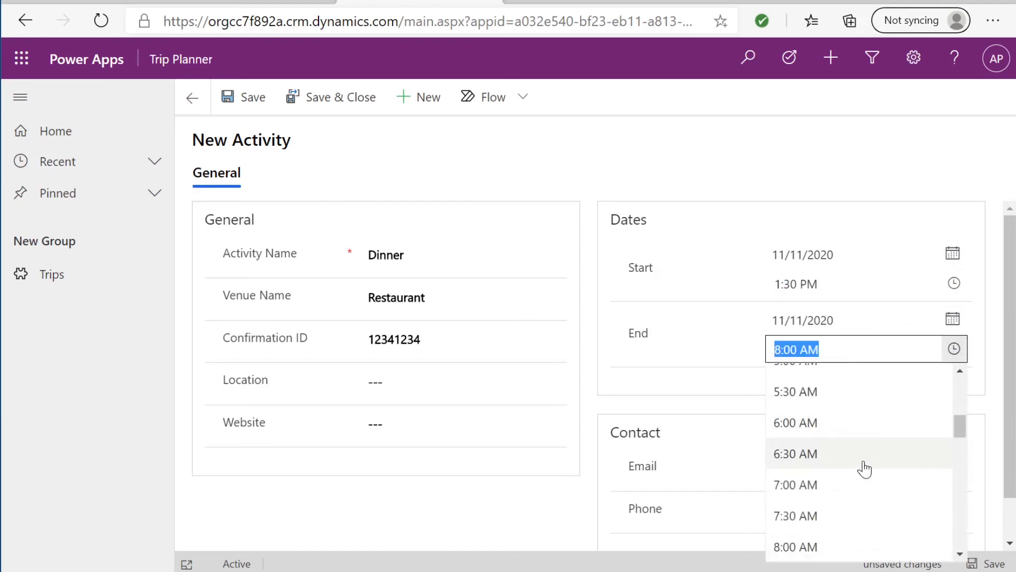
scroll("down", 3)
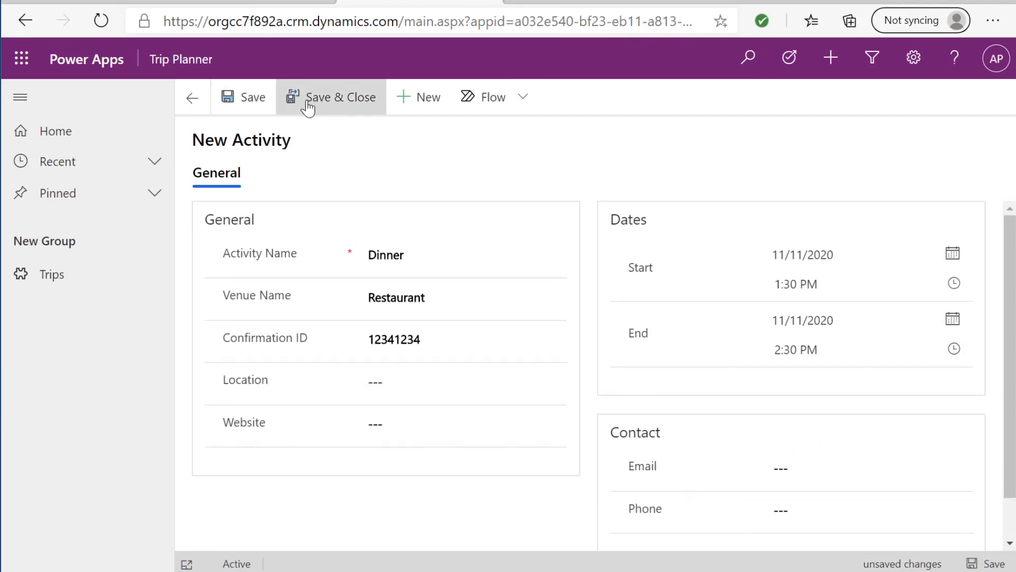
left_click(334, 96)
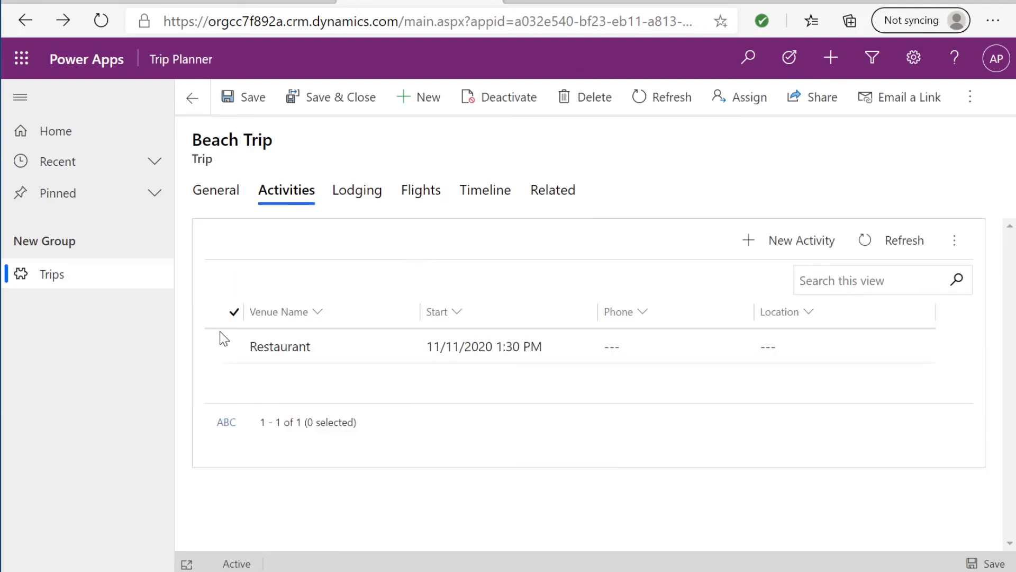
View the empty Lodging section, peek at a New Lodging form, and leave without saving
left_click(357, 191)
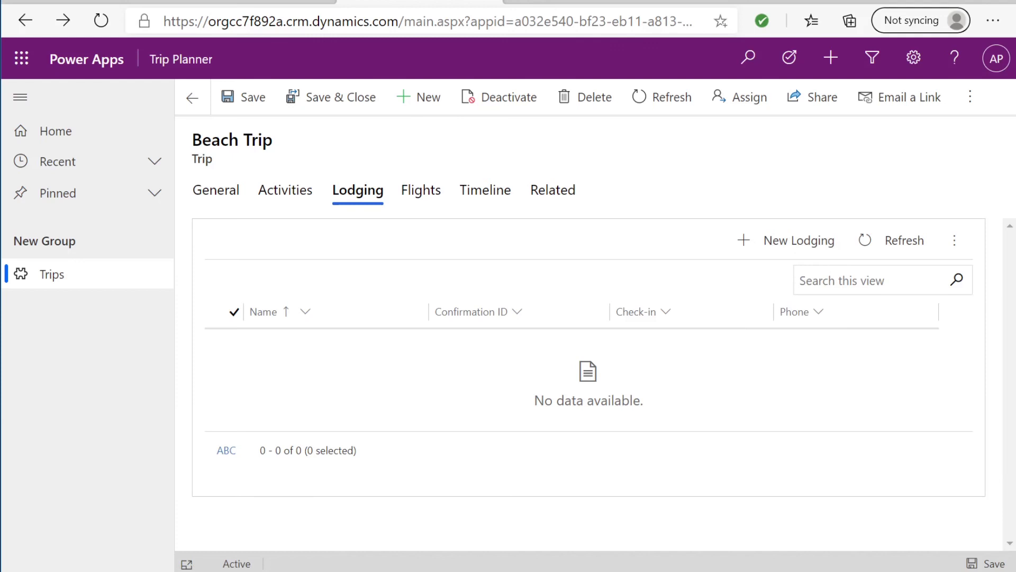
left_click(800, 241)
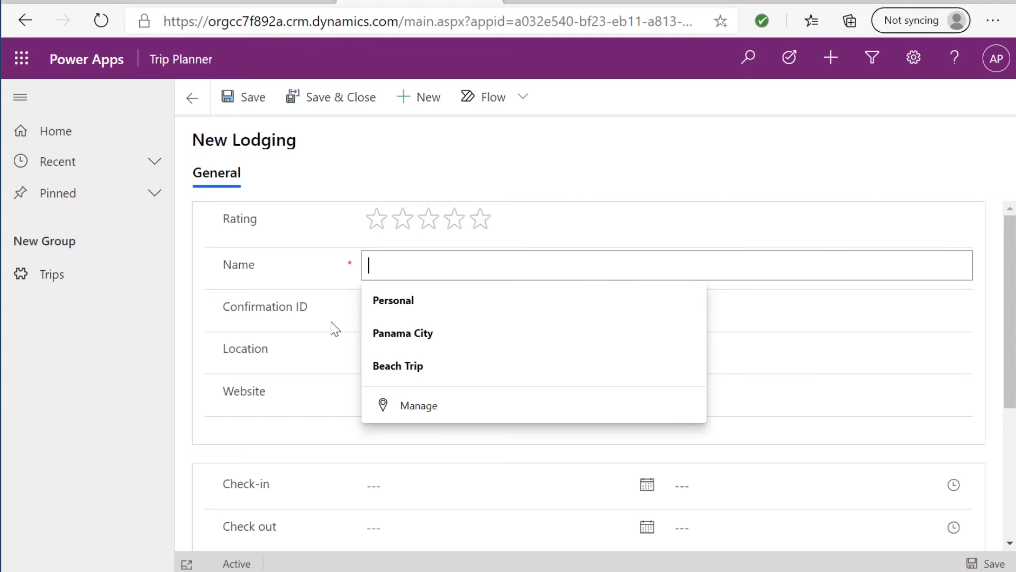
scroll("down", 3)
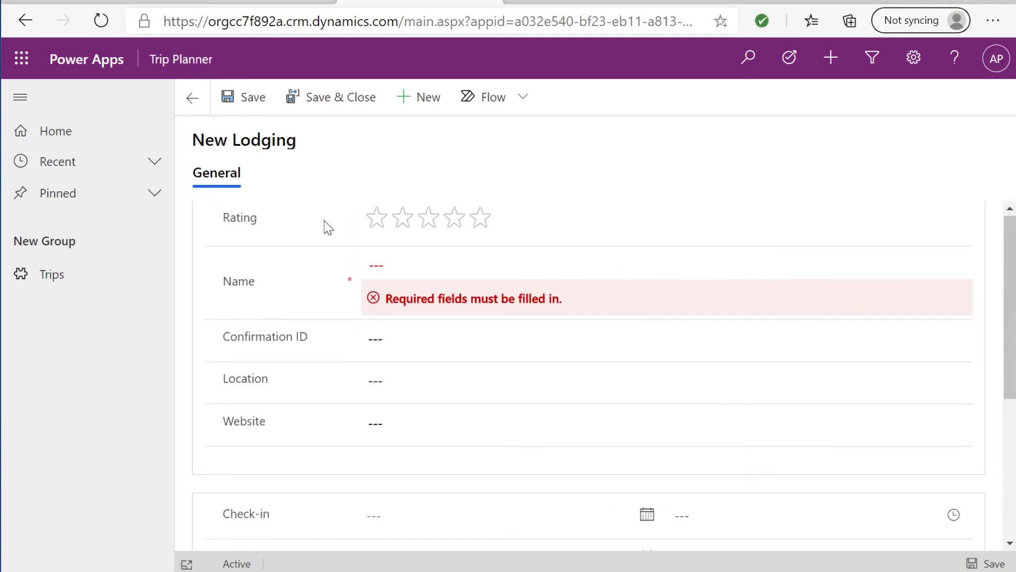
left_click(421, 190)
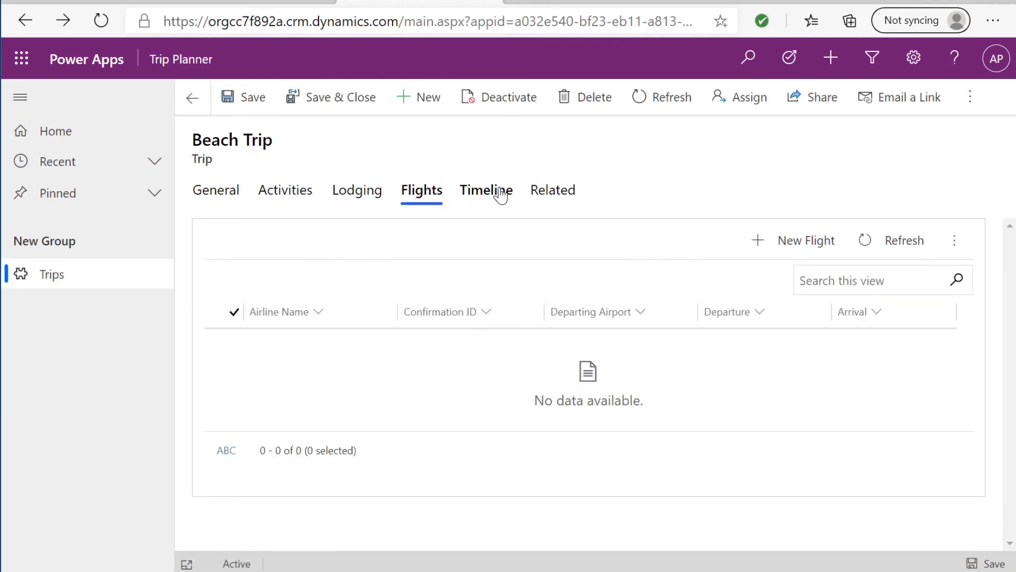
Browse the Timeline and Related sections, then return to Beach Trip's General details
left_click(486, 191)
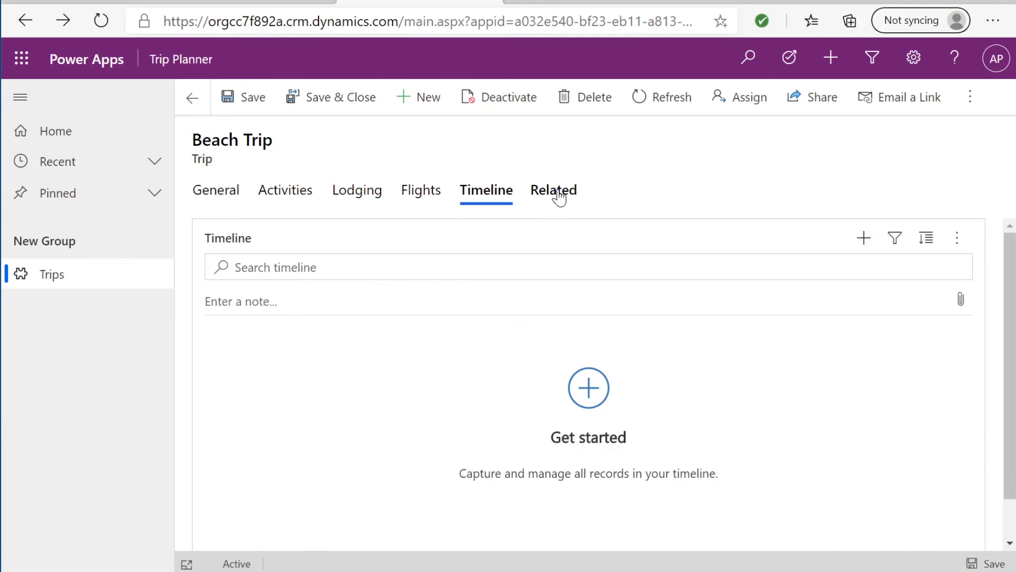
left_click(553, 190)
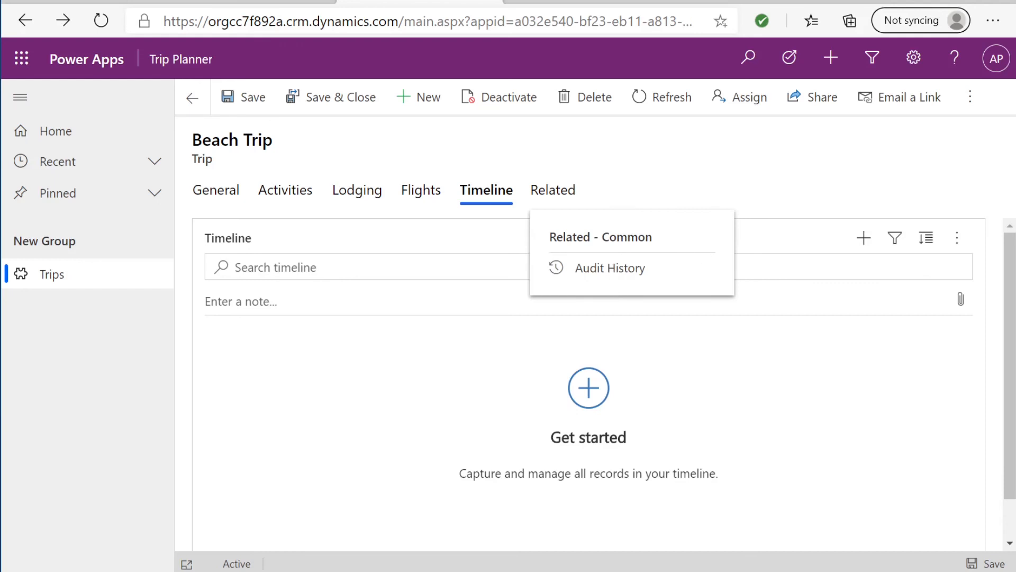
left_click(216, 190)
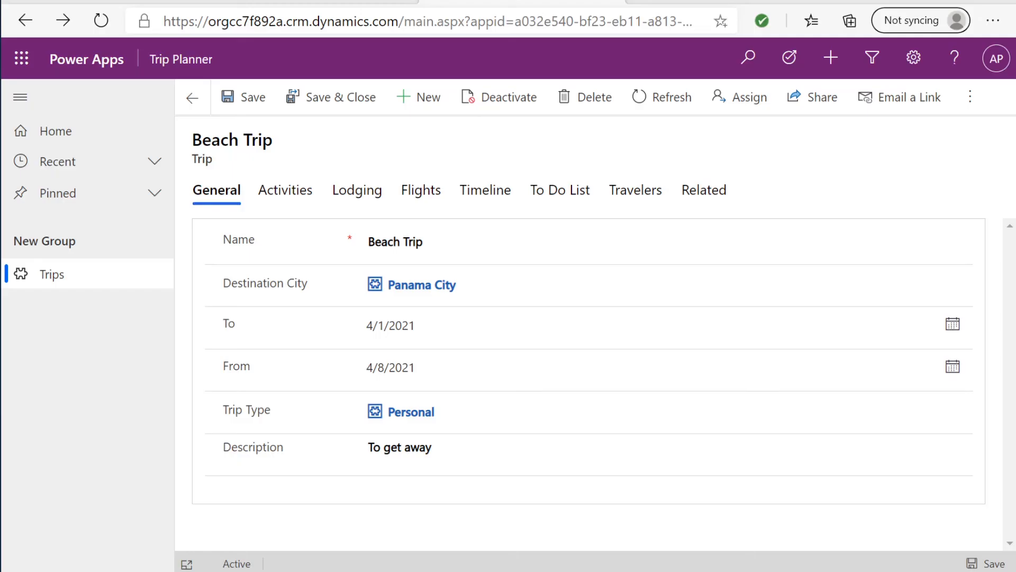
mouse_move(675, 191)
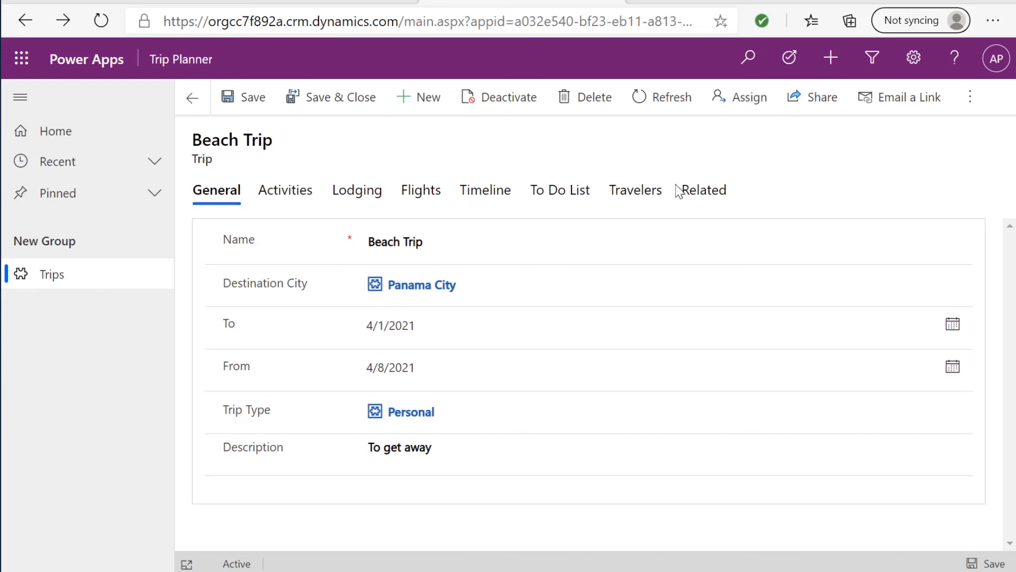
left_click(561, 191)
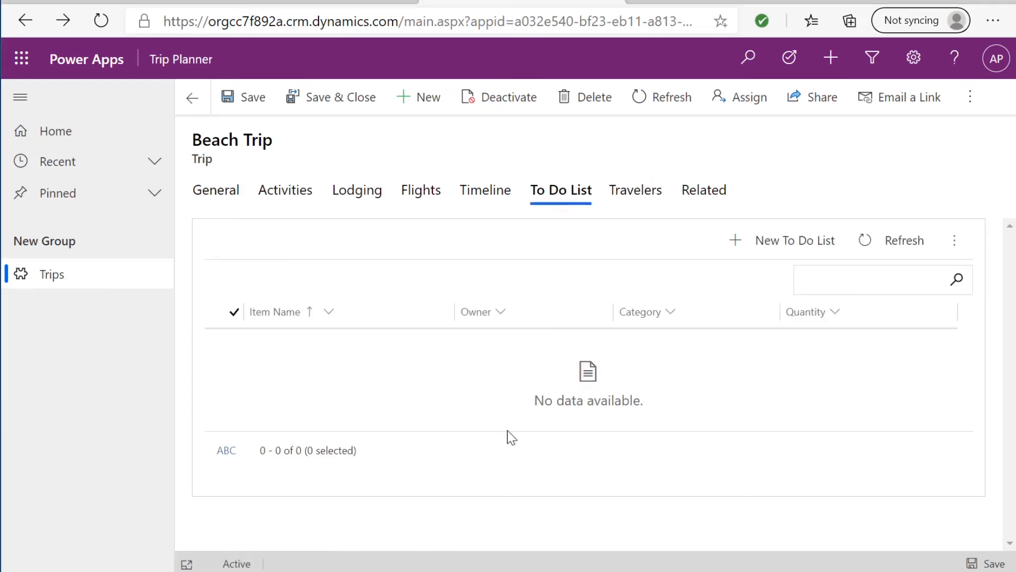
mouse_move(776, 210)
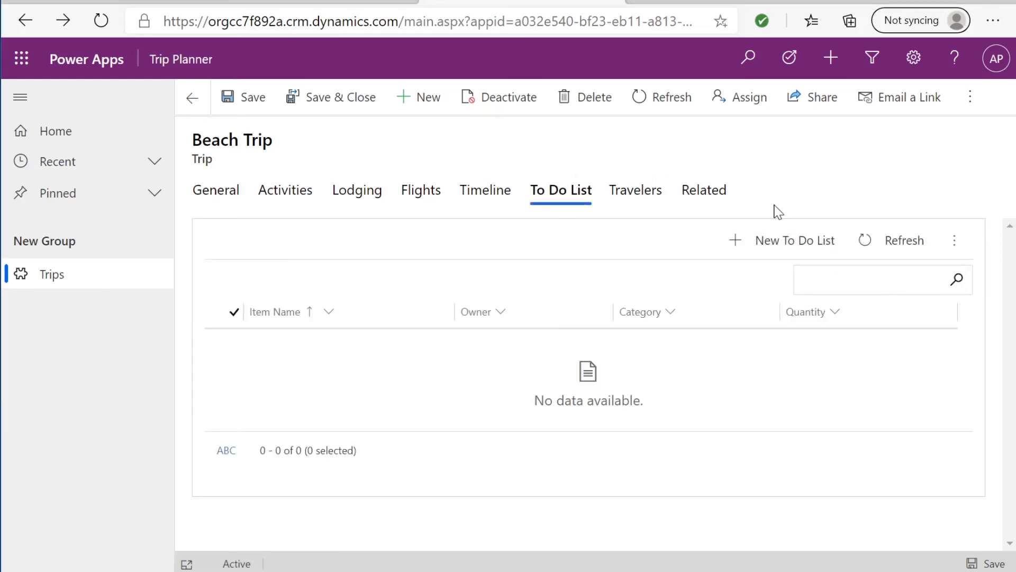
left_click(636, 191)
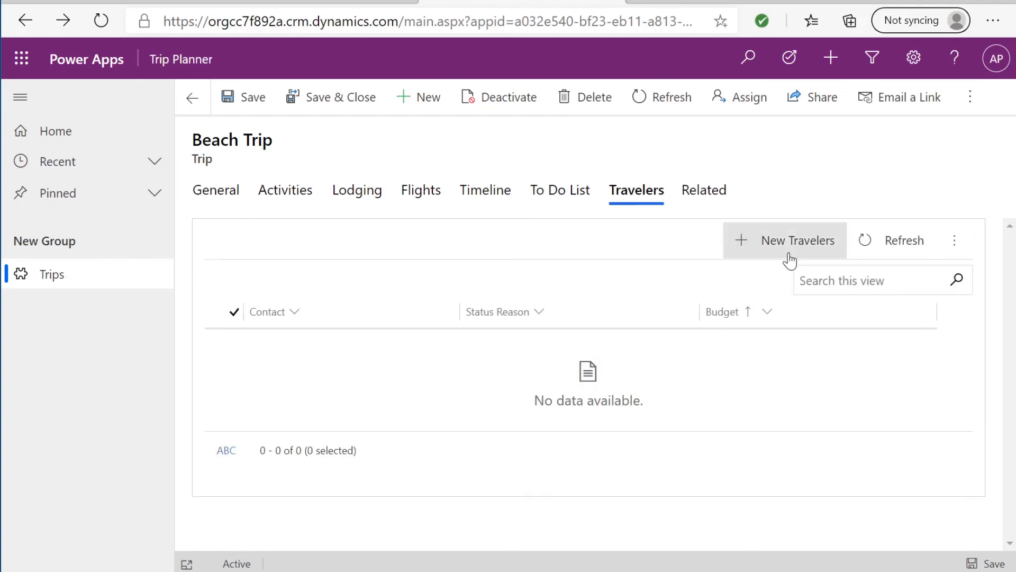
left_click(786, 239)
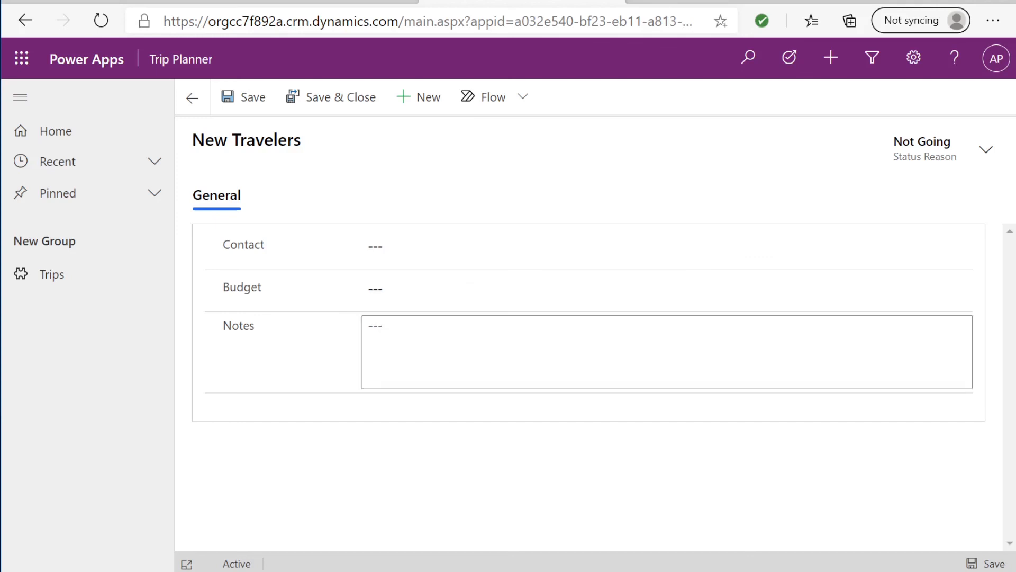
left_click(192, 96)
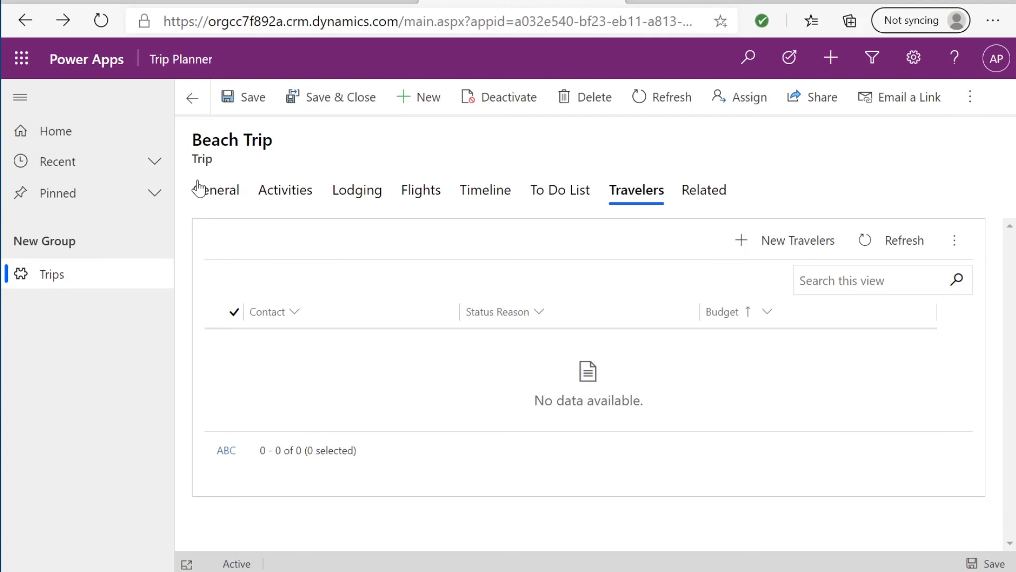
left_click(216, 190)
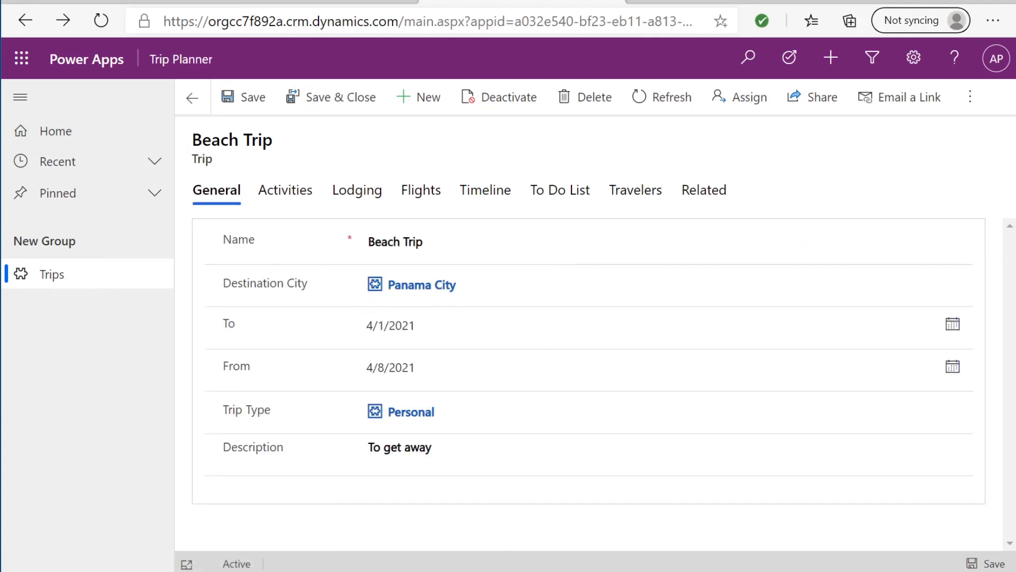